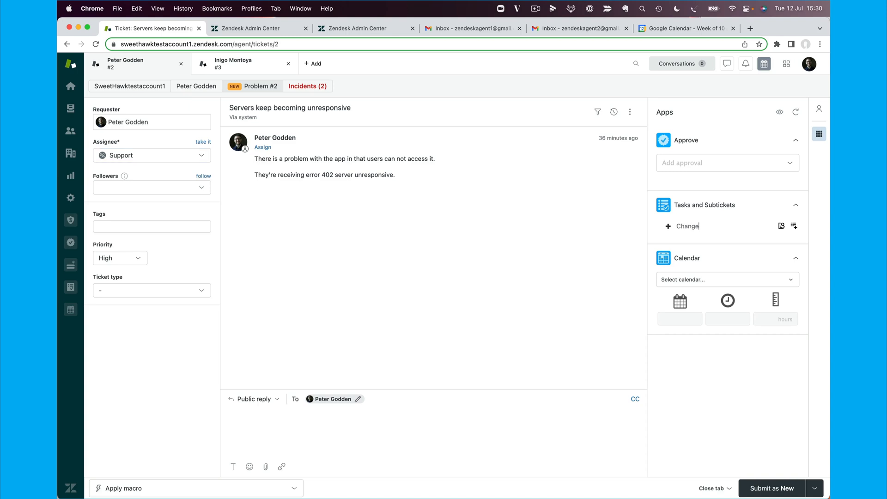
Step: Add task 'Change: Move the servers to the cloud' to ticket #2 and convert it to a new ticket
text(Mov)
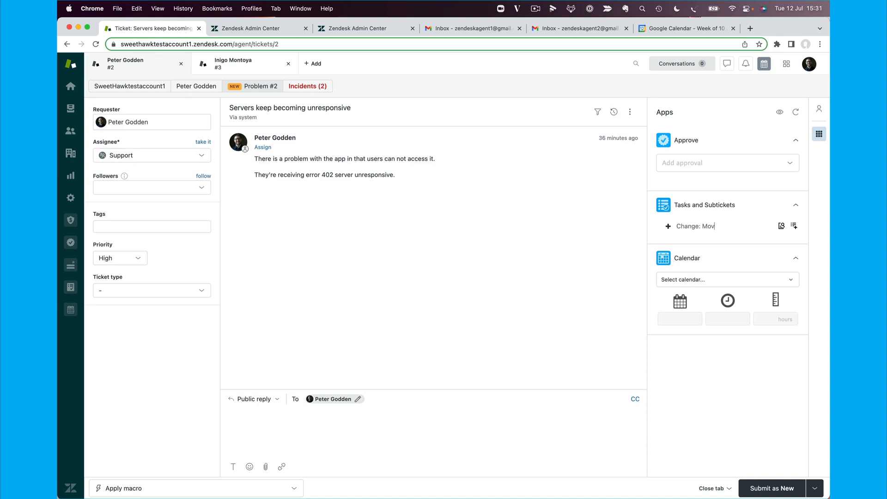
text(e the se)
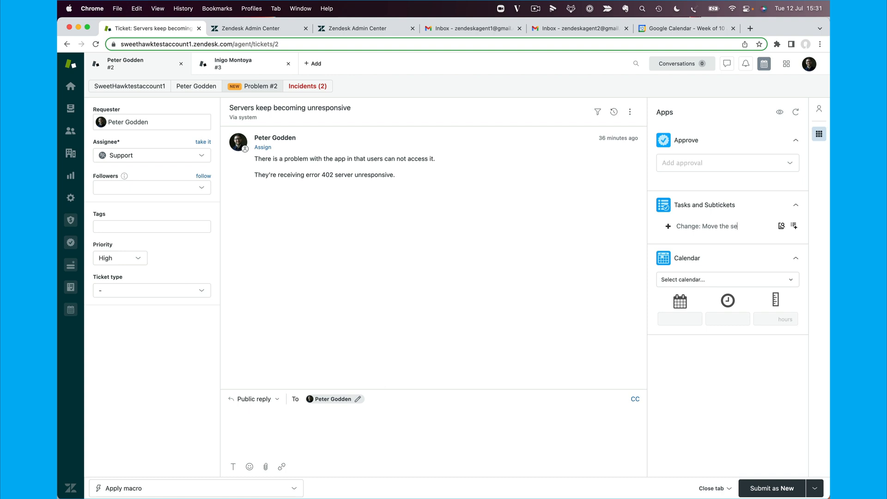
text(rvers to the cloud)
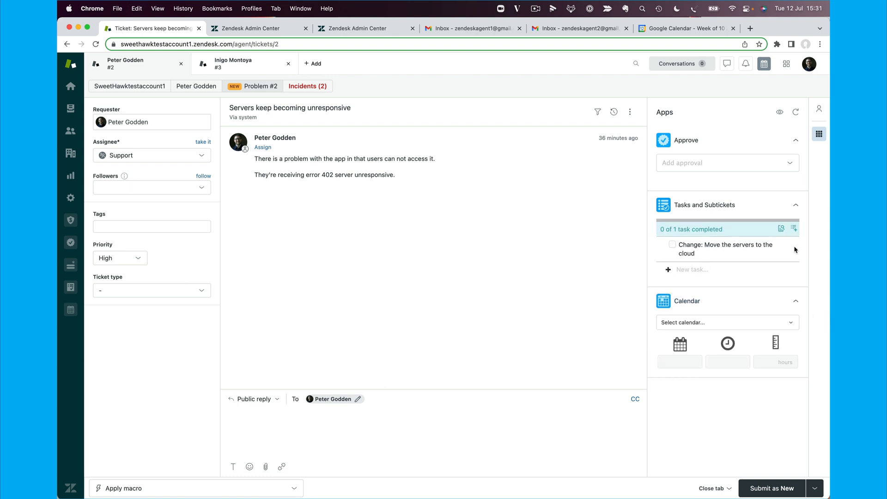
click(791, 244)
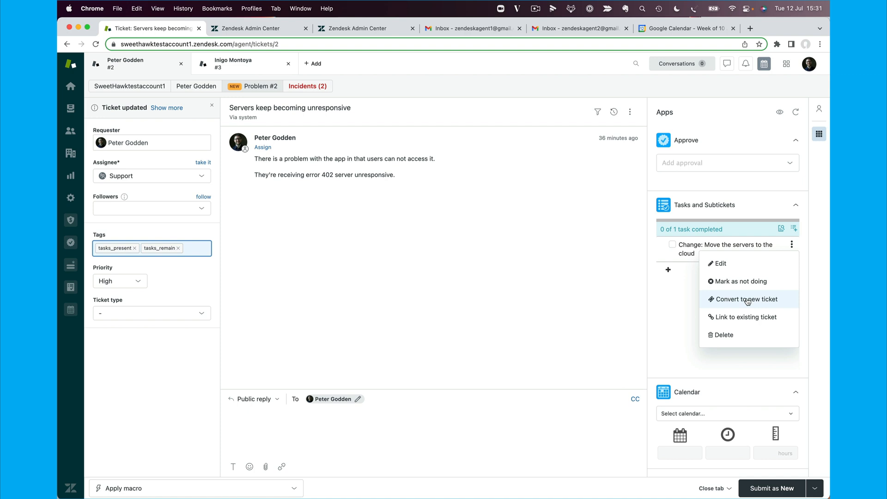
mouse_move(738, 300)
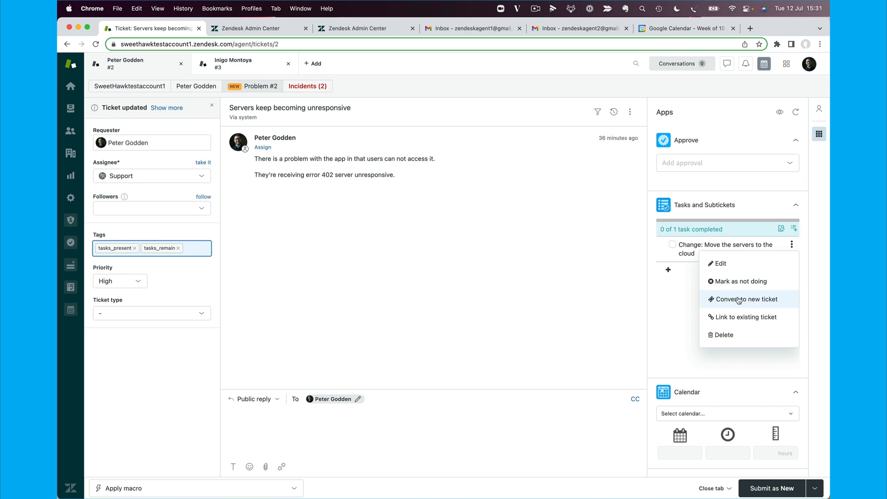
click(745, 299)
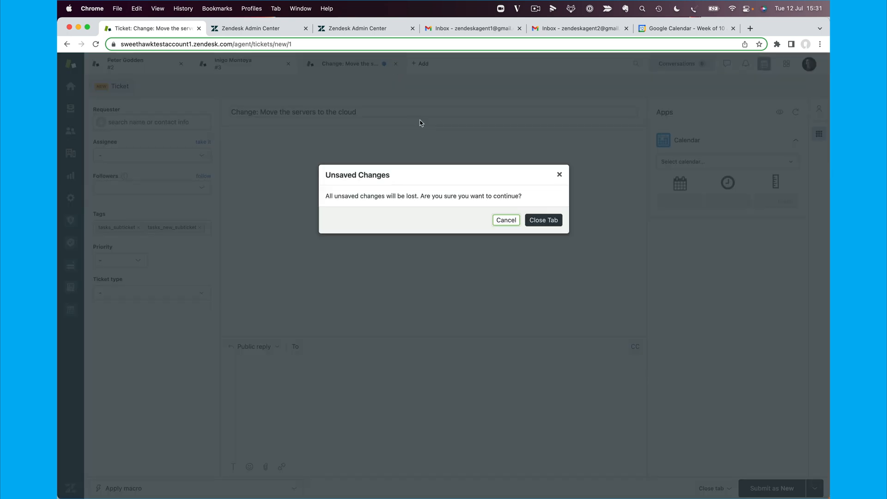
Step: Close the unsaved draft subticket and go to the Tasks app's ticket templates
click(542, 220)
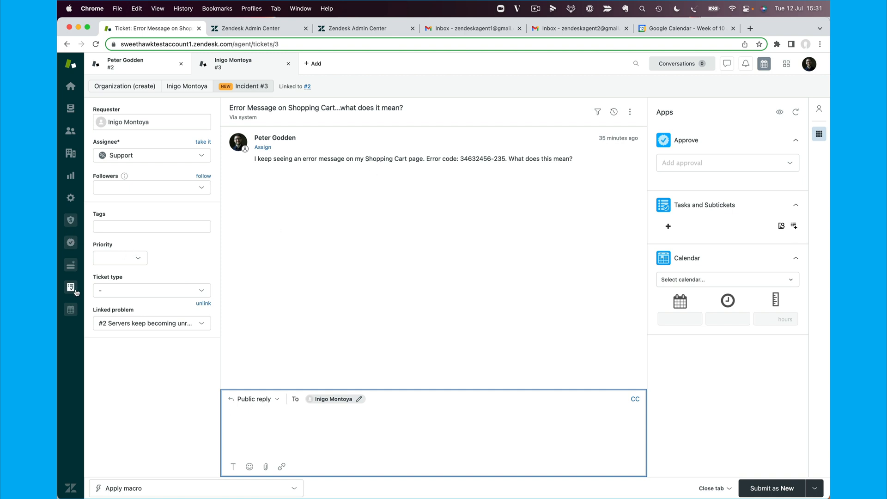
click(72, 286)
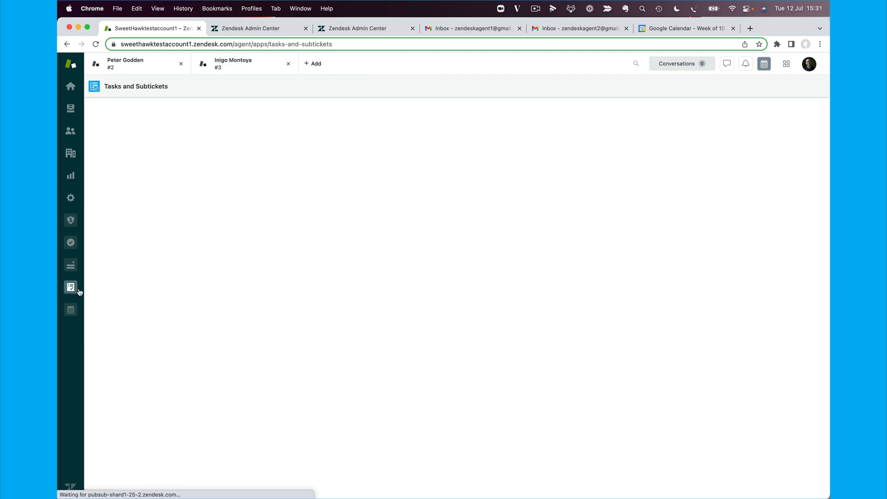
click(70, 286)
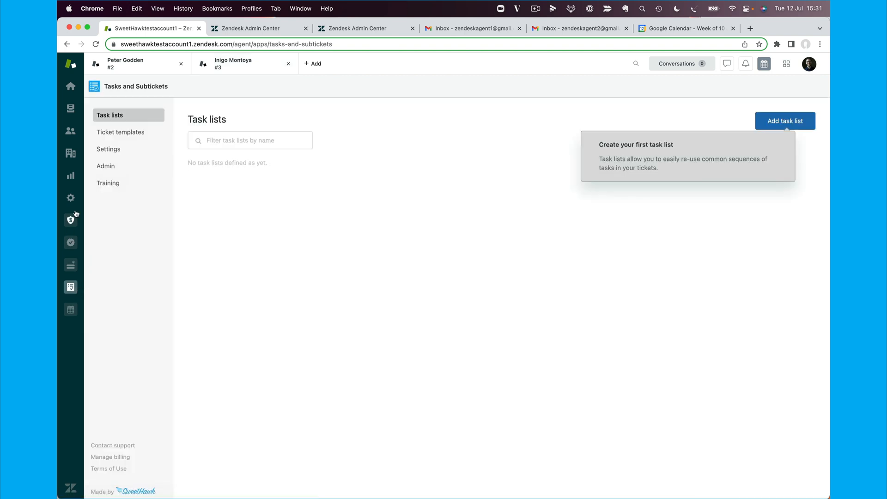
mouse_move(120, 132)
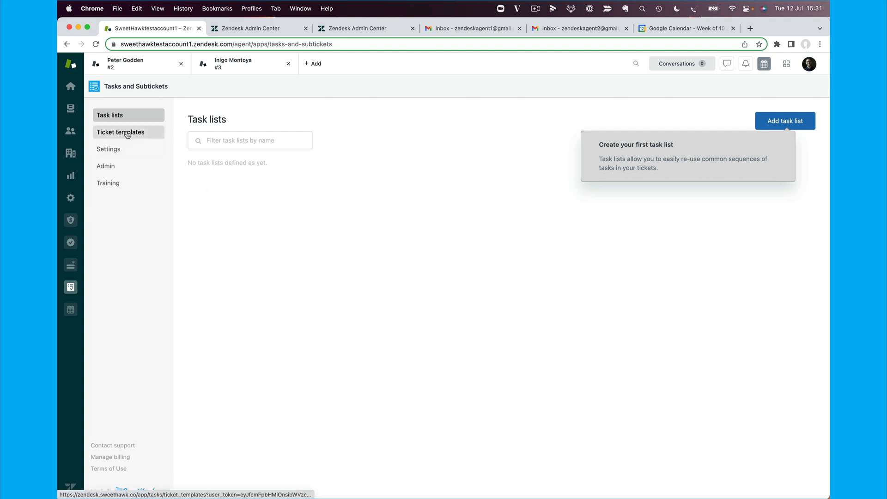
click(120, 132)
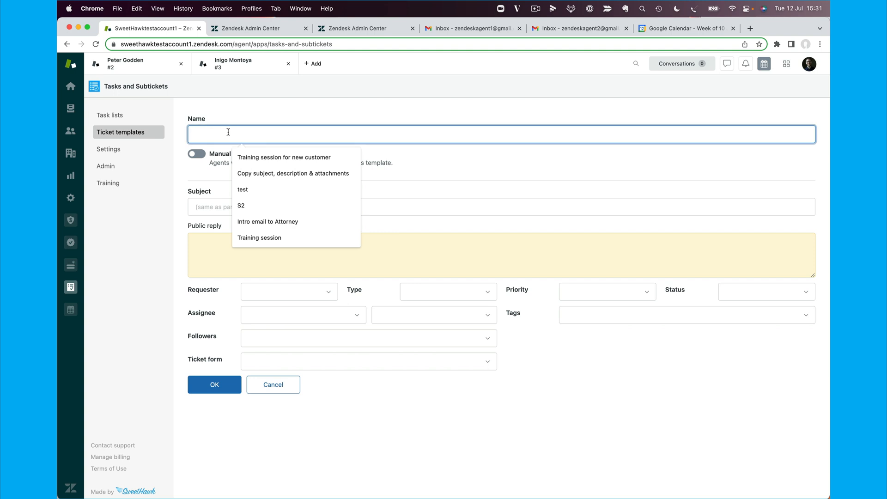
Step: Name the template 'Normal change request' with subject 'Normal Change Request (from a problem)'
text(Normal change)
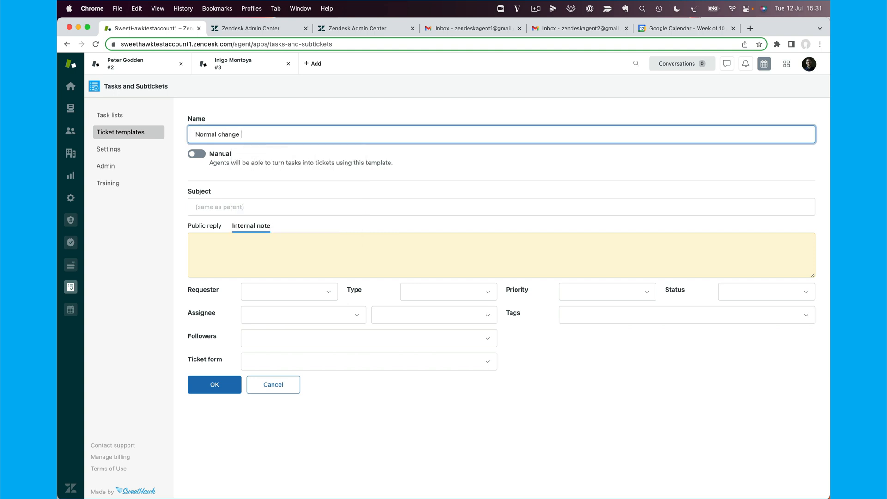
text(request)
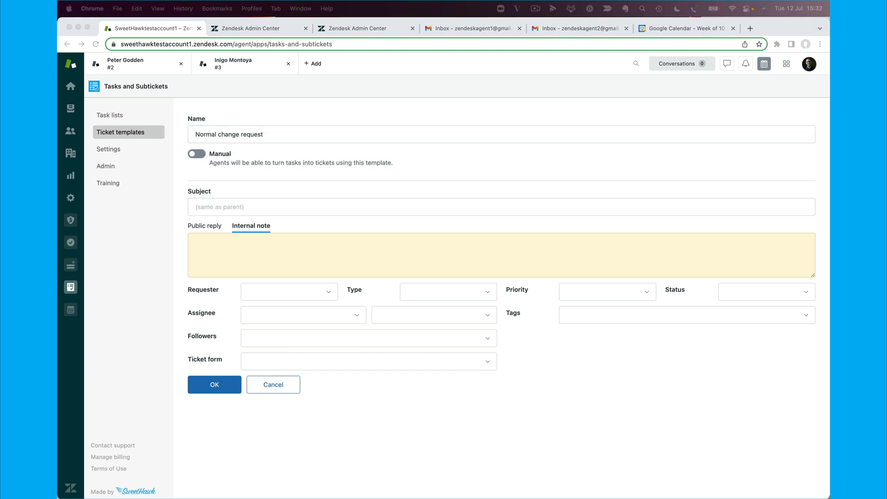
mouse_move(196, 217)
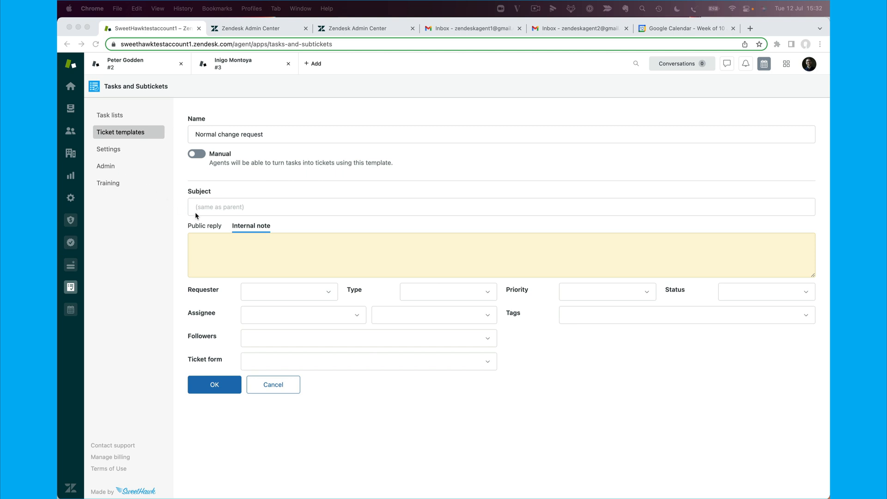
text(Normal Change Request (from a problem))
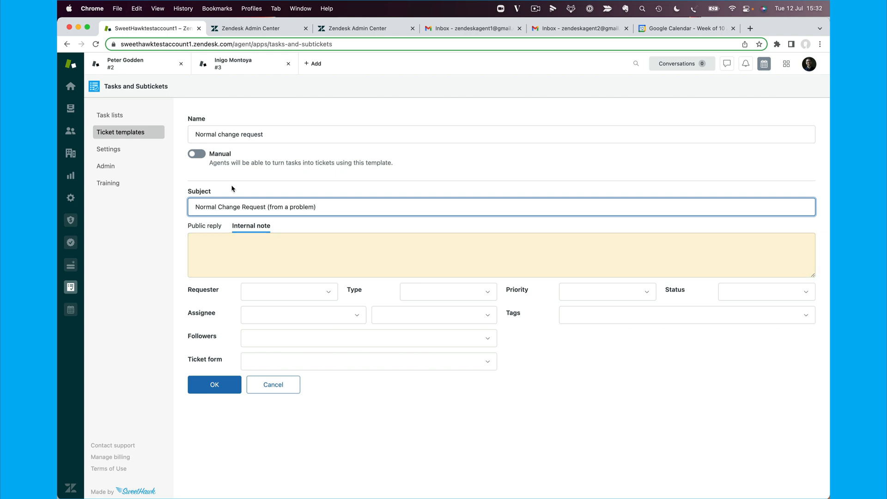
Step: Enable manual use and set the completion tag to open_ticket
click(196, 154)
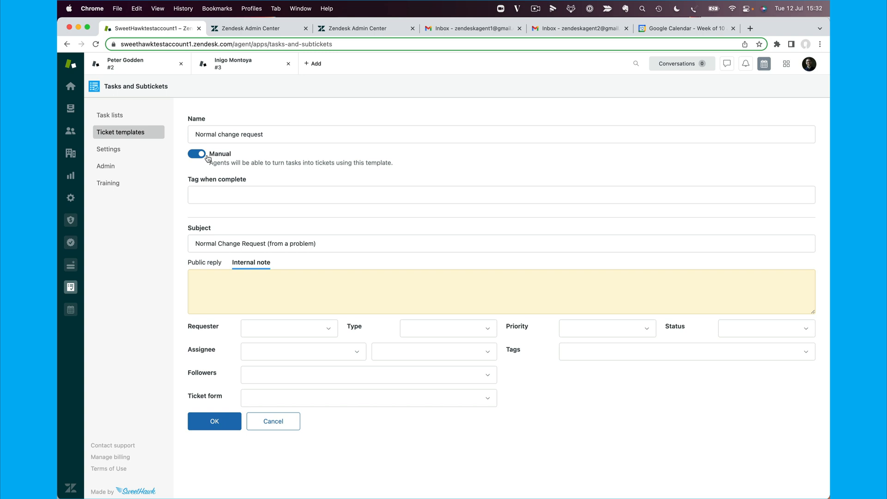
text(open_ticket)
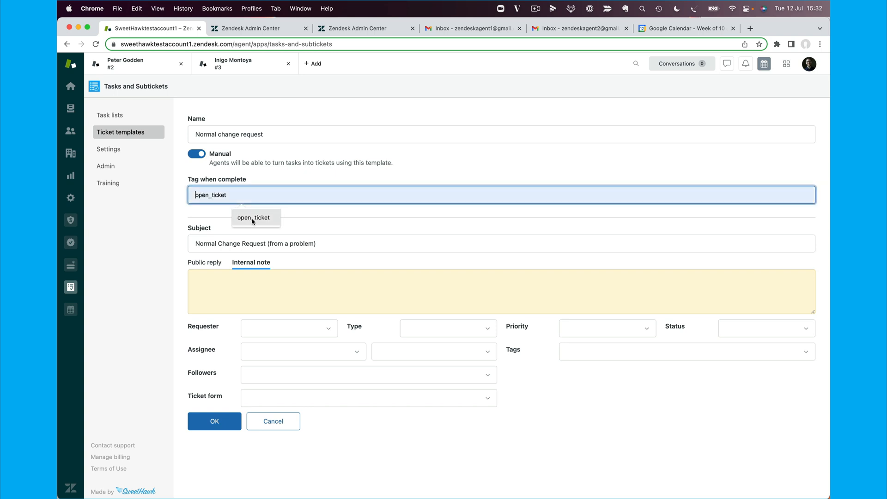
click(253, 217)
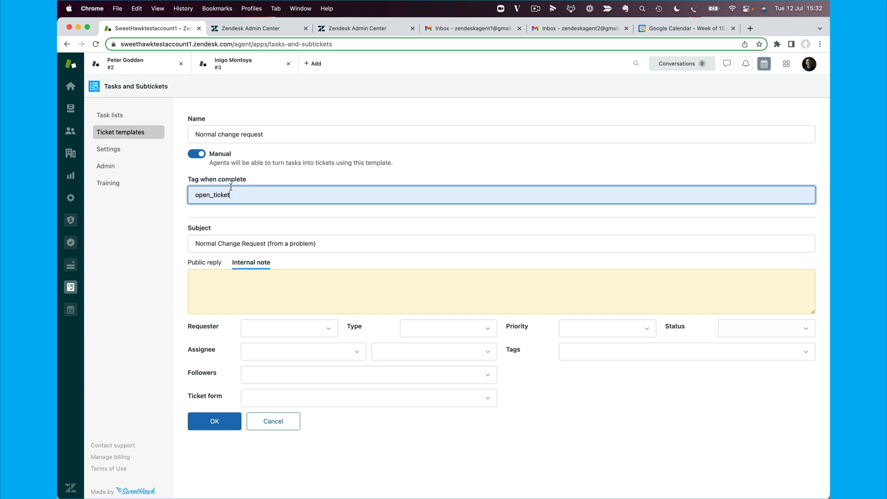
mouse_move(233, 62)
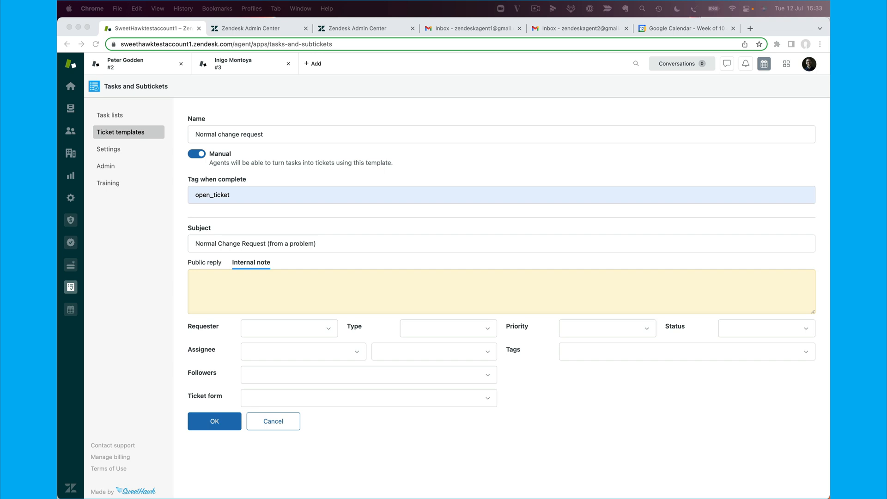
Step: Set the subject to CR: "{{task.name}}" re: Problem #{{ticket.id}}
text(CR: "{{task.name}}" re: Problem #{{ticket.id}})
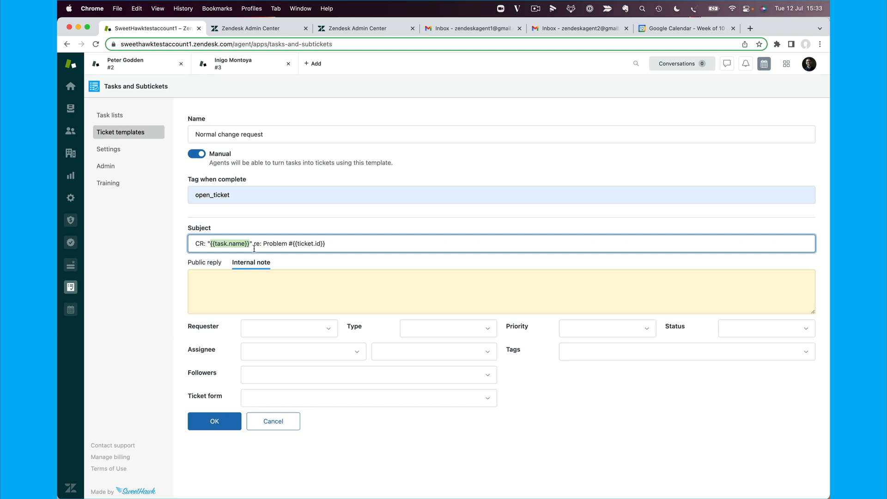
mouse_move(174, 82)
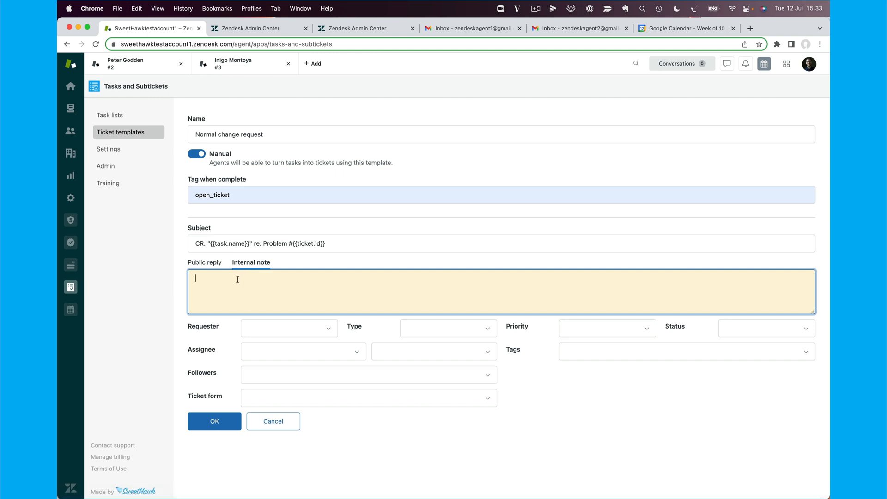
mouse_move(243, 285)
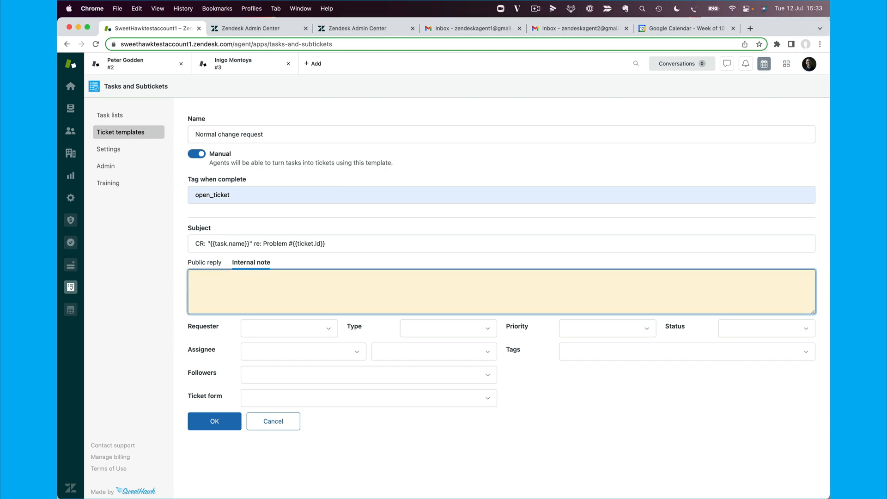
mouse_move(444, 259)
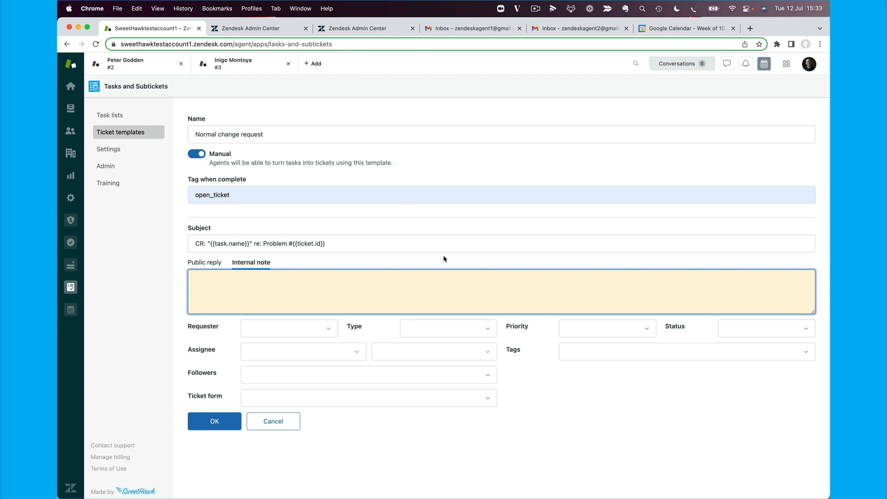
mouse_move(639, 99)
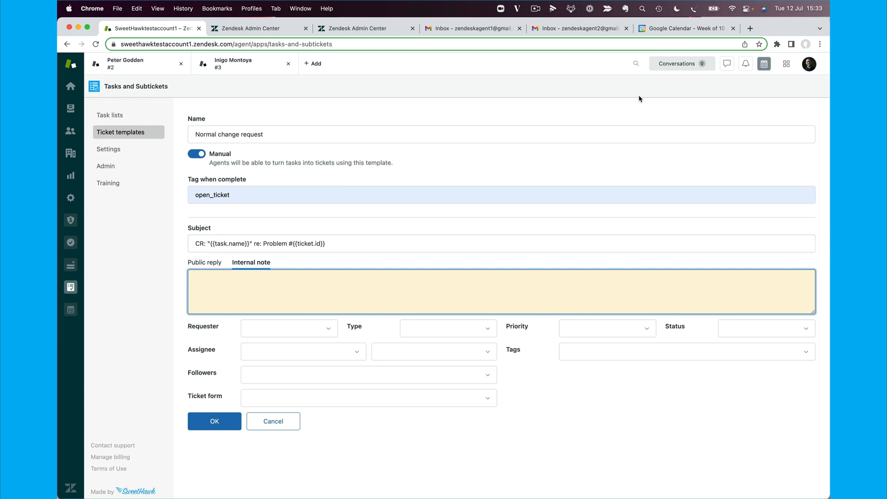
mouse_move(748, 41)
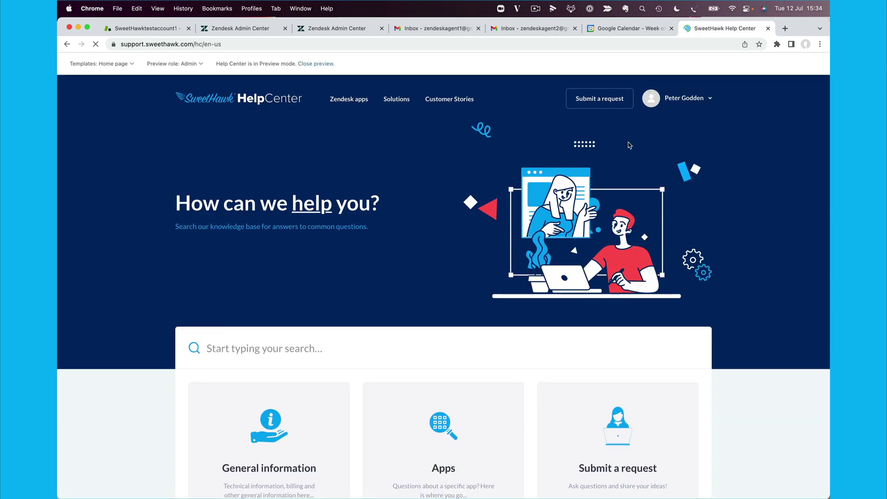
Step: Read SweetHawk's article on duplicating conversations into a sub-ticket, then return to Zendesk
scroll(down, 3)
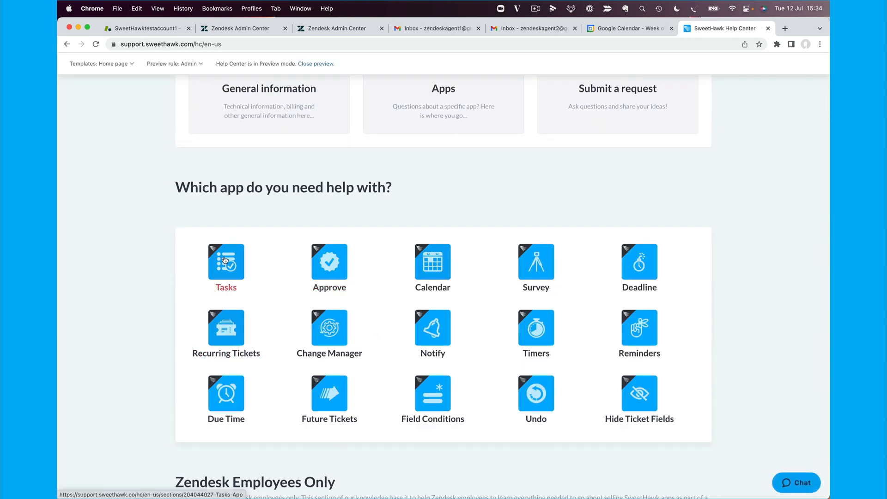
click(225, 261)
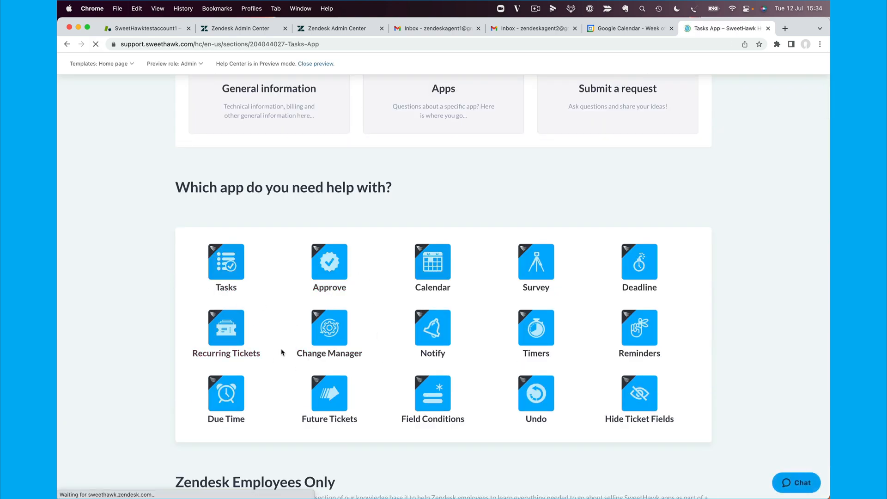
click(226, 262)
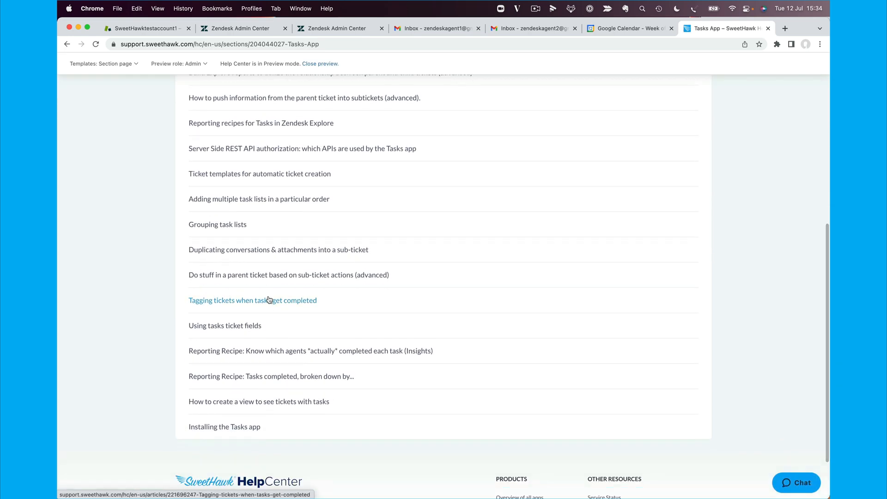
click(279, 249)
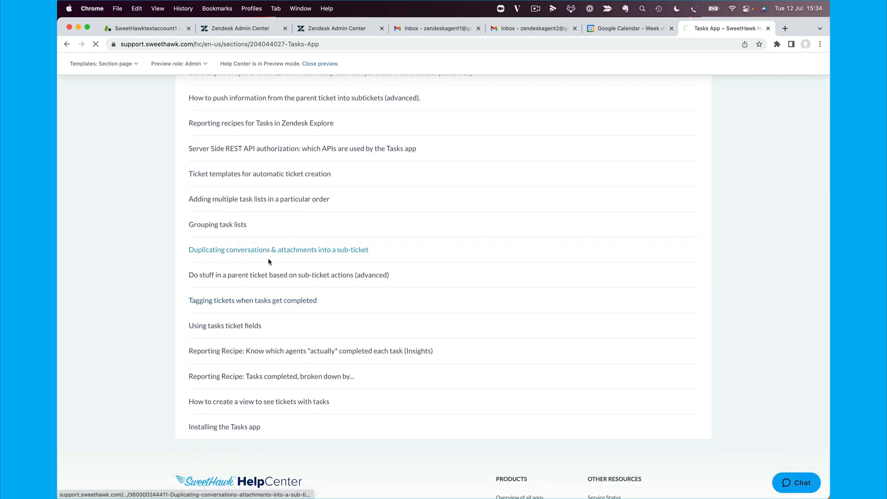
click(278, 250)
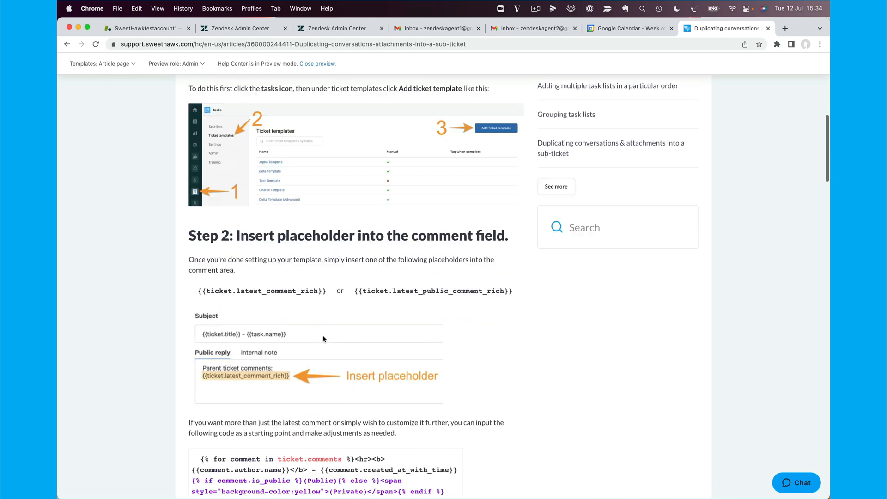
scroll(down, 3)
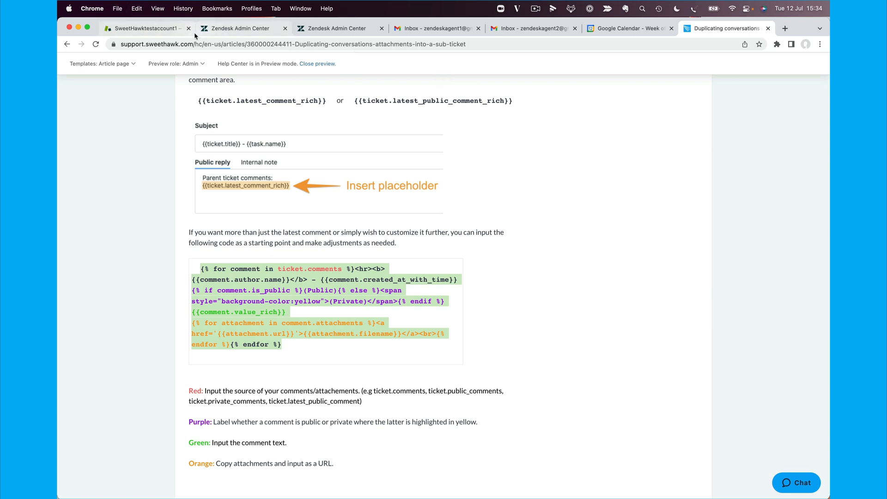
click(145, 29)
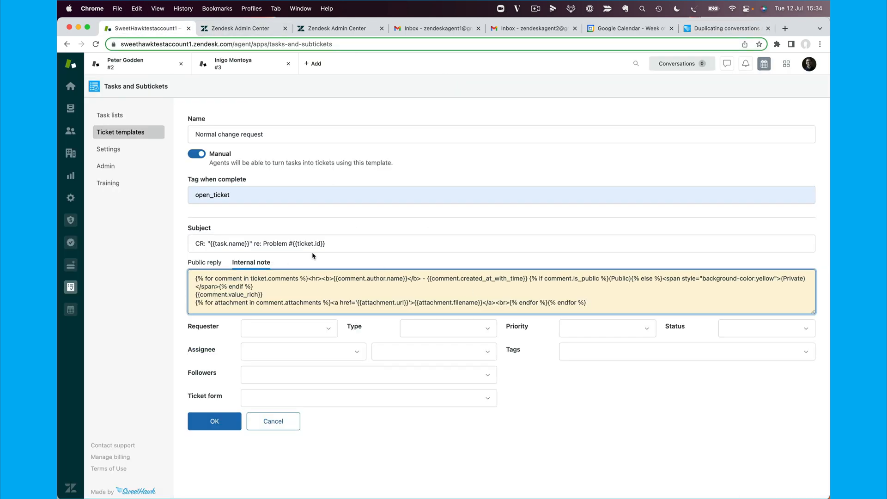
mouse_move(342, 320)
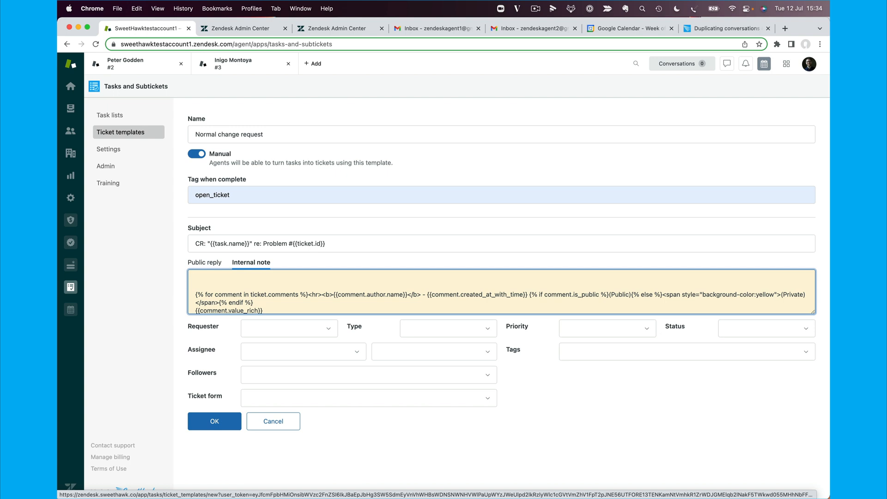
Step: Write the internal note intro about the change request and details from the original problem ticket
text(Here is a c)
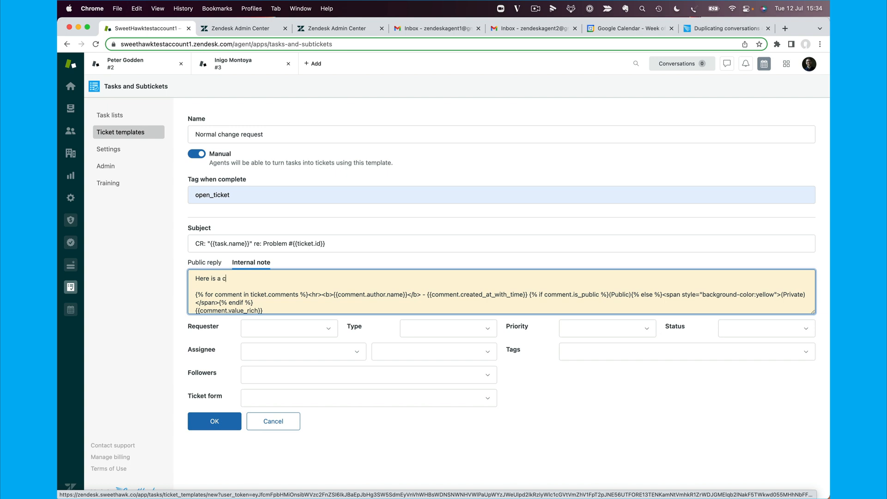
text(hange request)
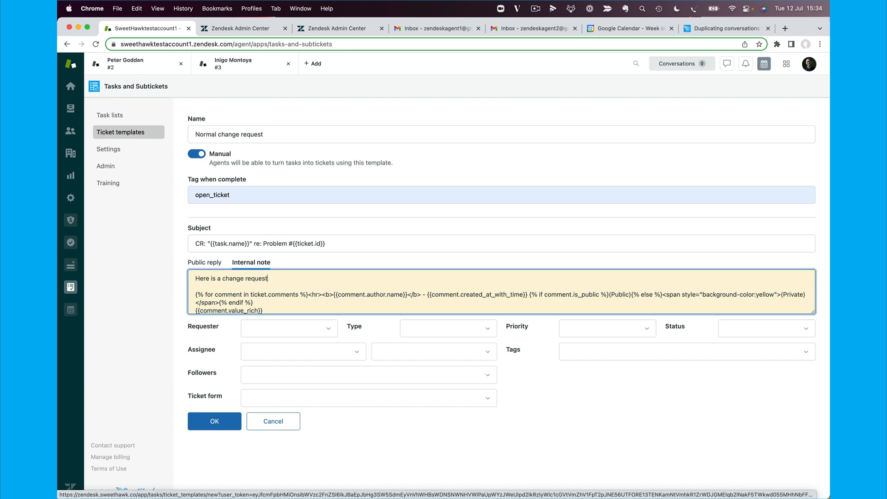
text(ticket.)
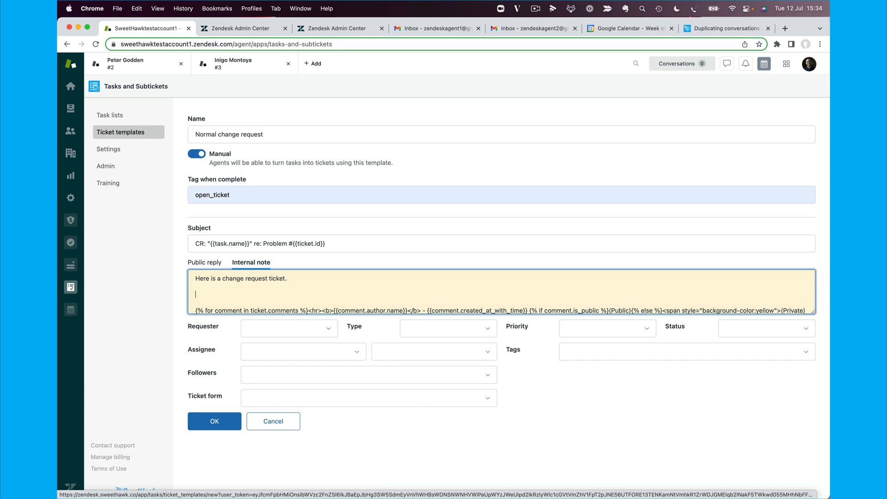
text(Details f)
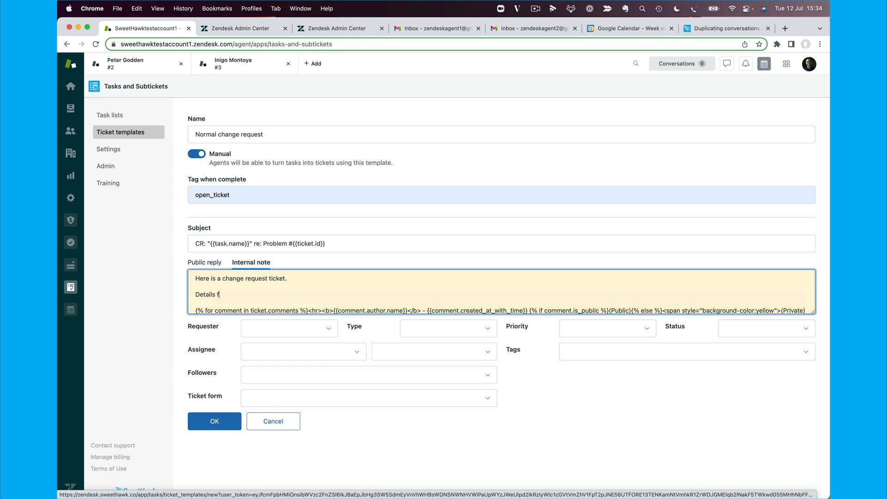
text(rom the originating)
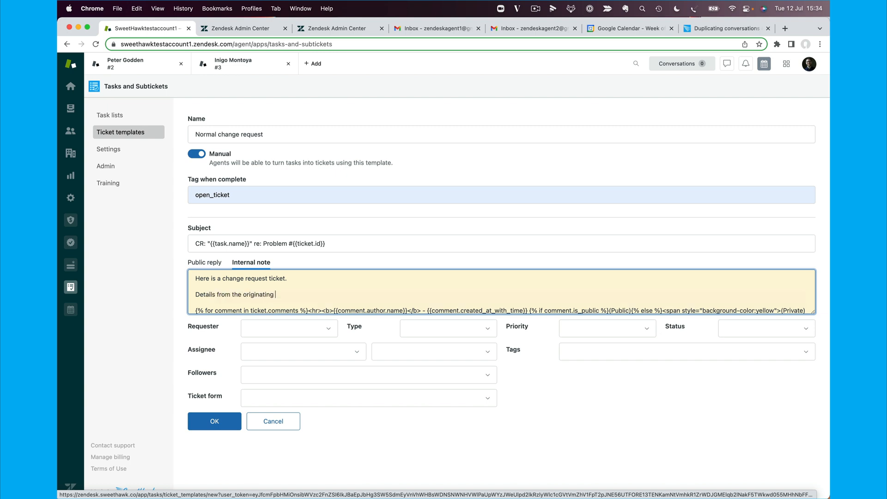
text(problem ticket)
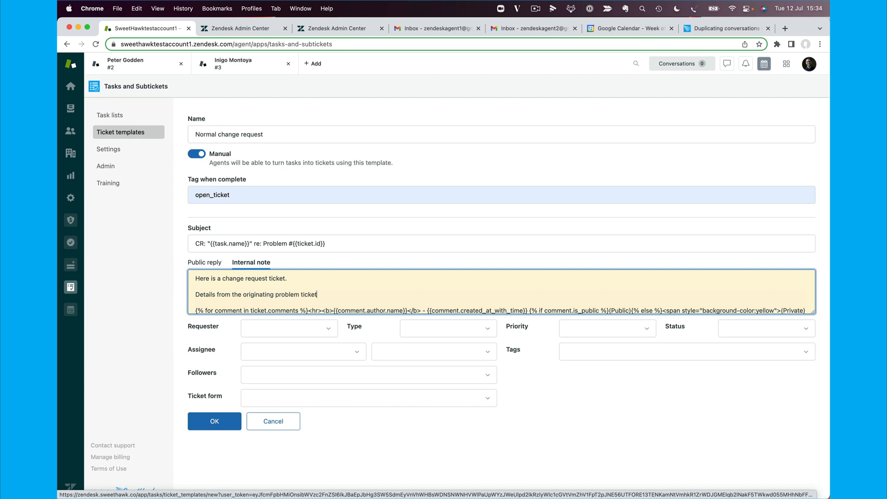
text(")
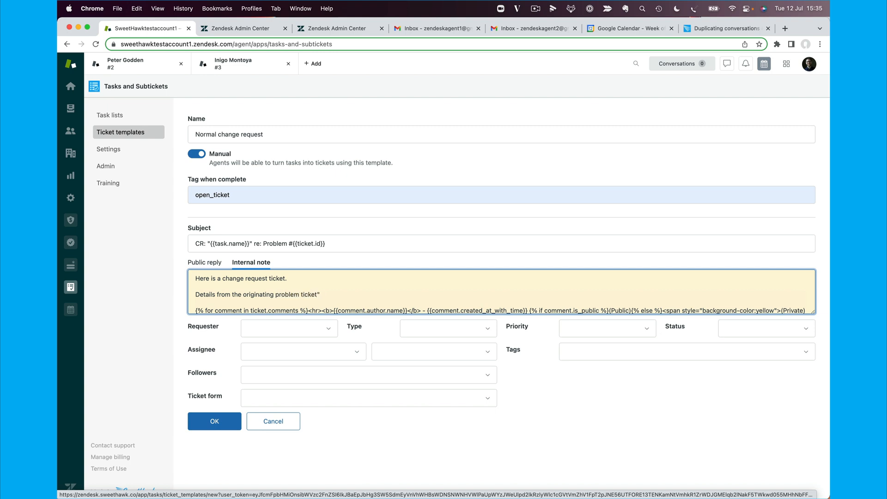
Step: Assign the Change Managers group and agent and pick the template's ticket form
scroll(down, 3)
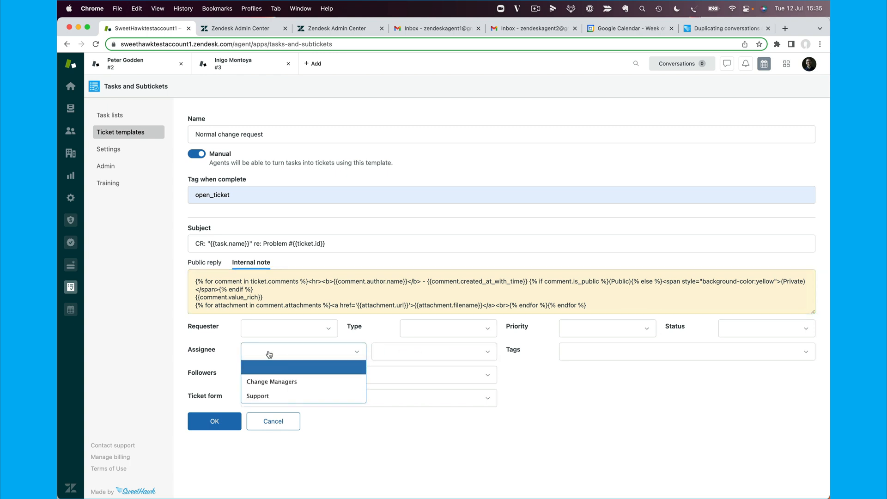
click(272, 381)
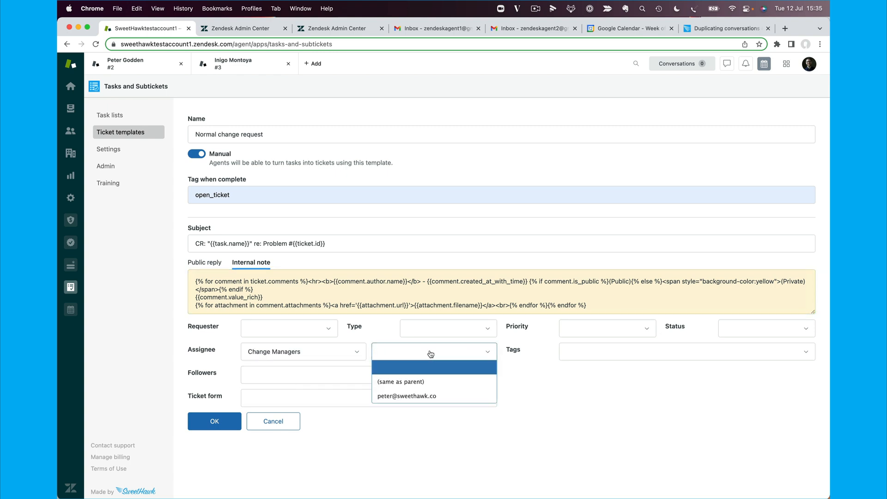
click(407, 396)
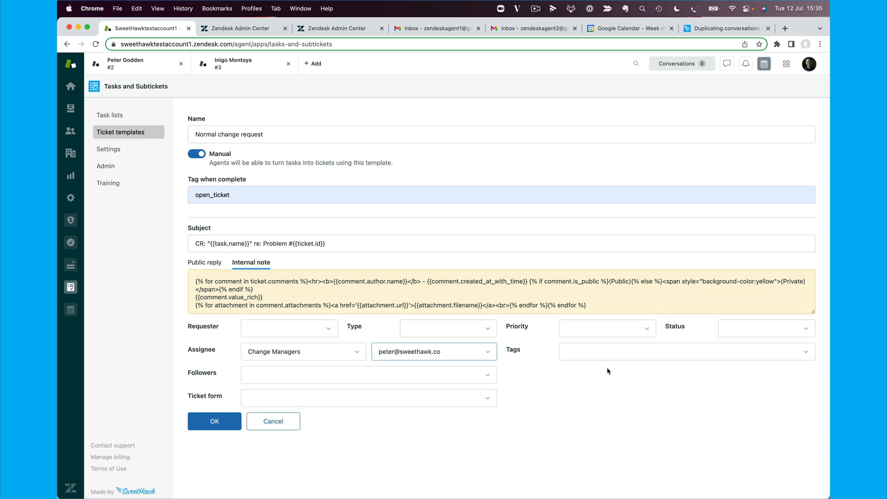
mouse_move(472, 402)
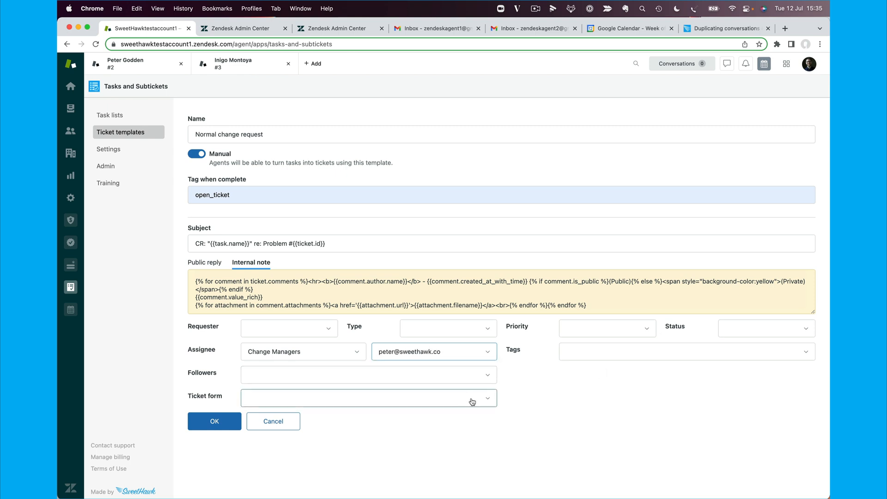
click(368, 398)
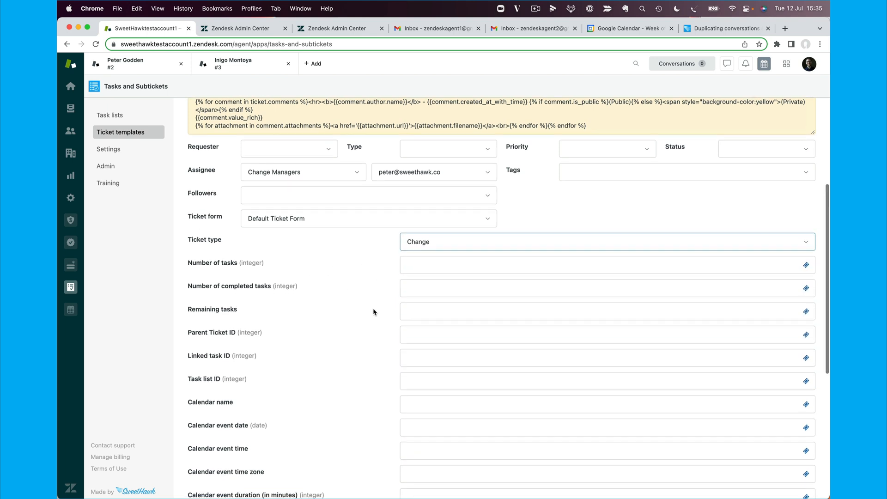
Step: Set priority Normal and status New, then save the template
scroll(up, 3)
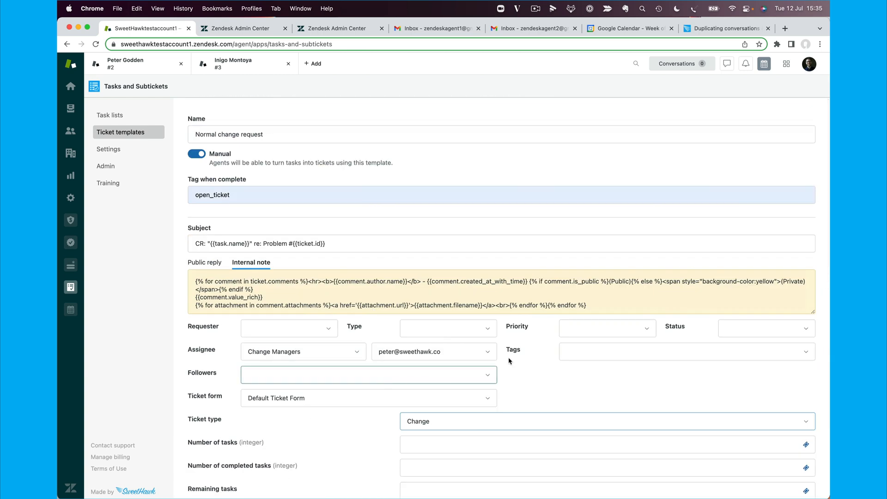
click(606, 328)
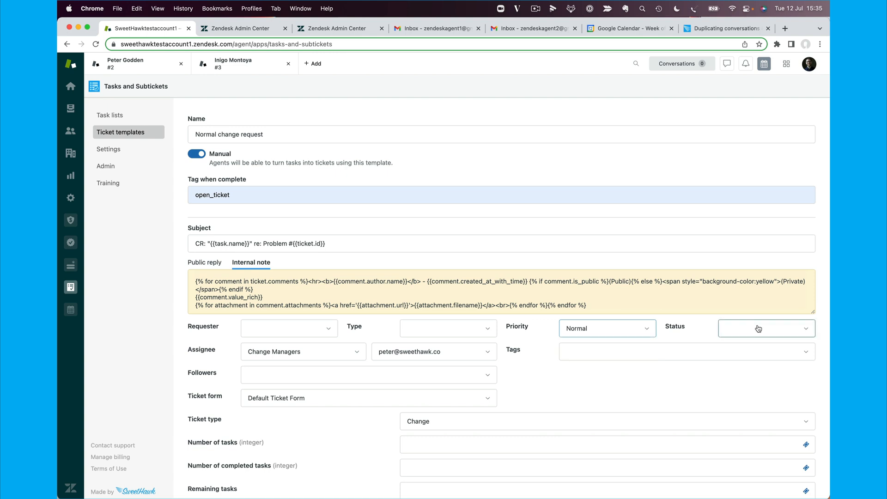
click(765, 328)
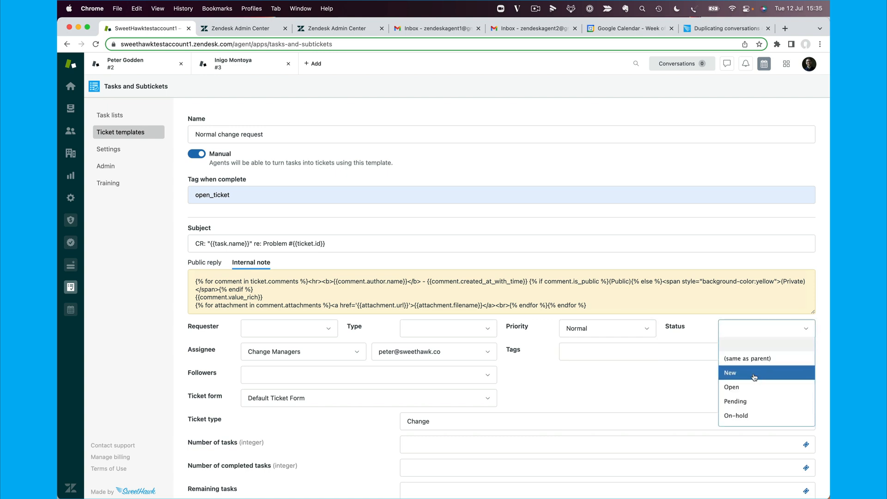
click(730, 373)
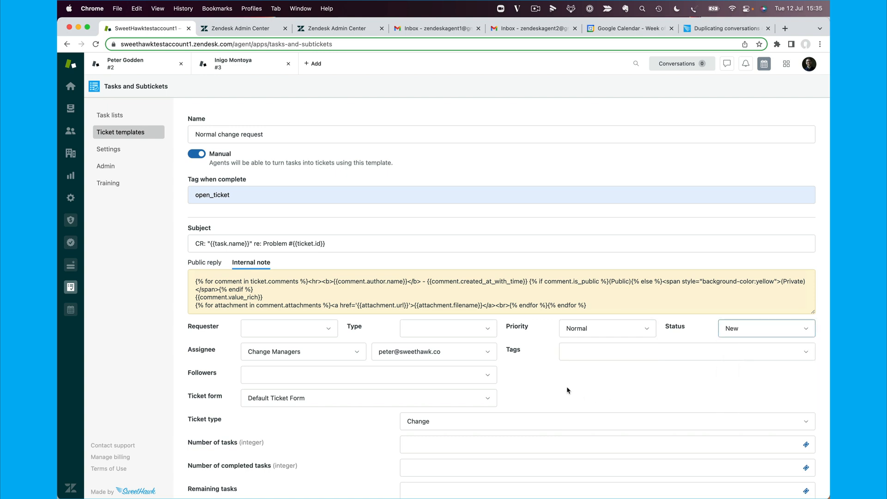
scroll(down, 3)
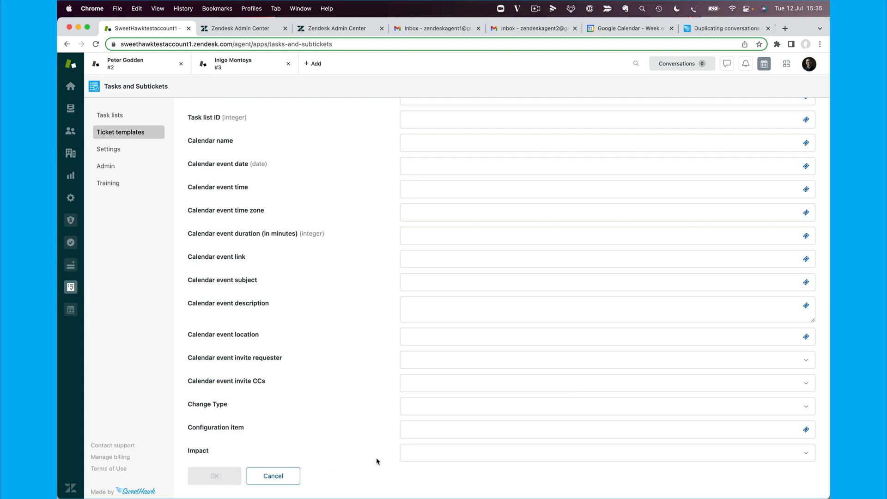
click(274, 476)
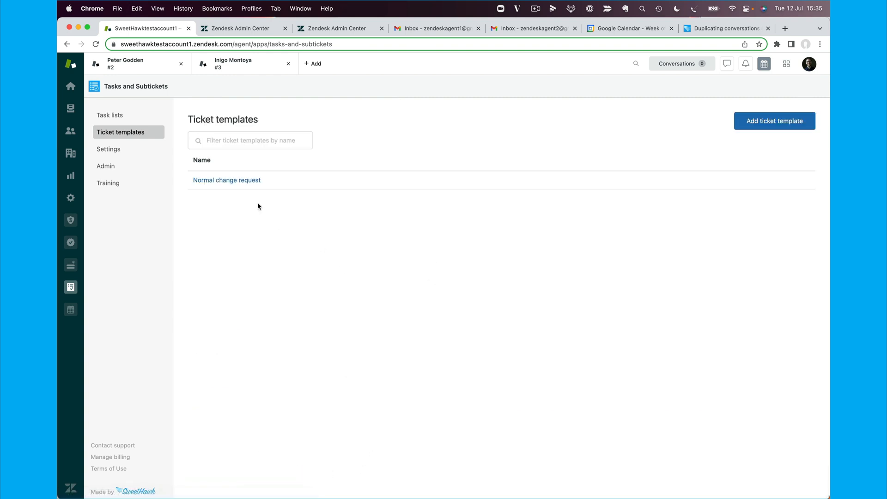
mouse_move(126, 64)
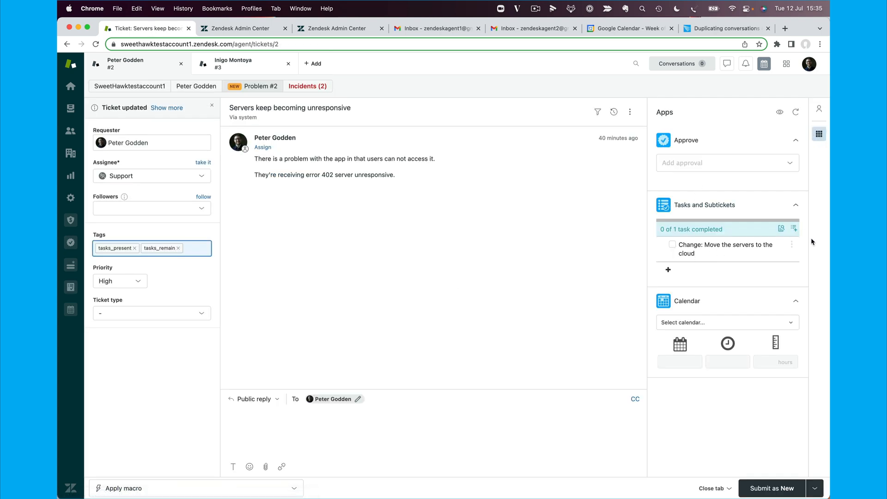
Step: Convert the server-move task on ticket #2 into a ticket using the Normal change request template
click(792, 244)
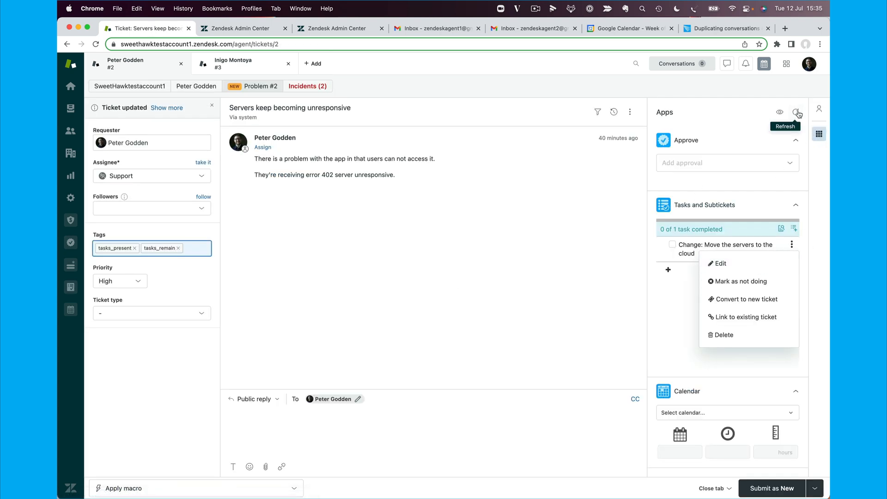
click(796, 111)
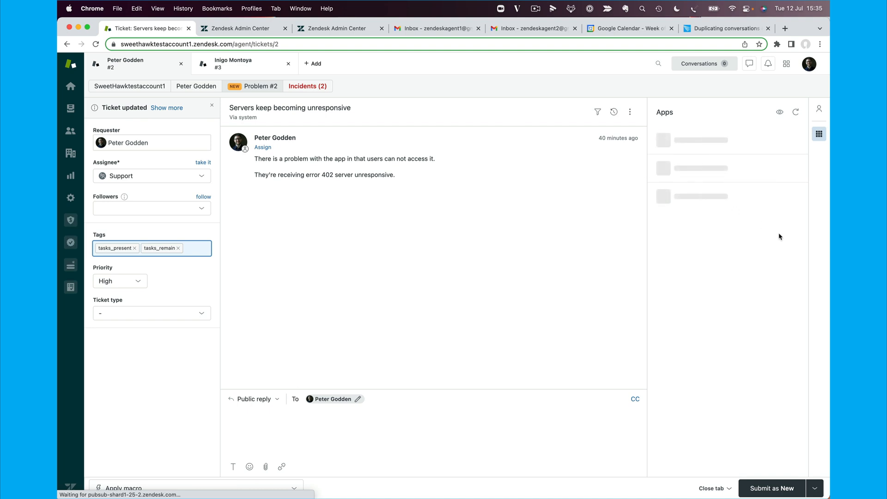
click(792, 244)
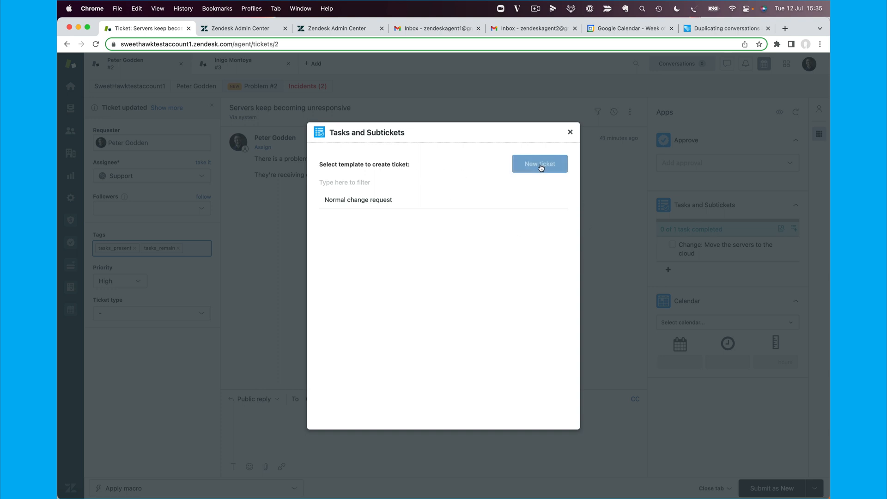
click(538, 164)
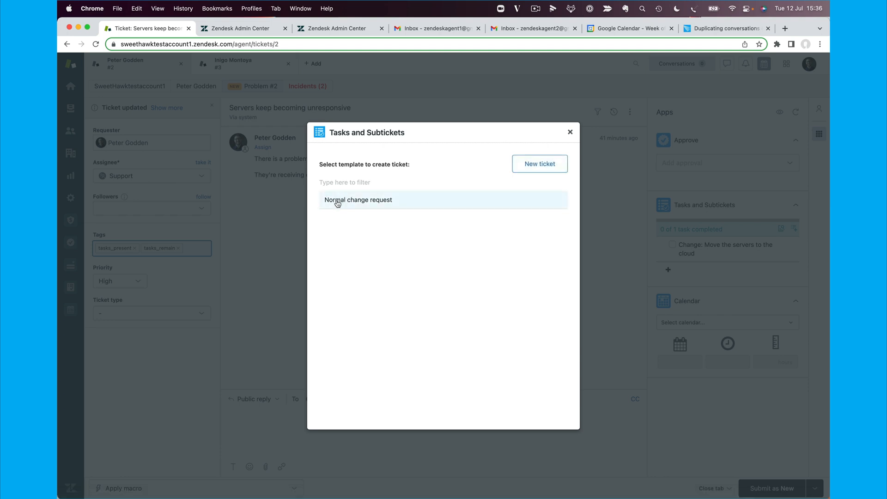
mouse_move(359, 203)
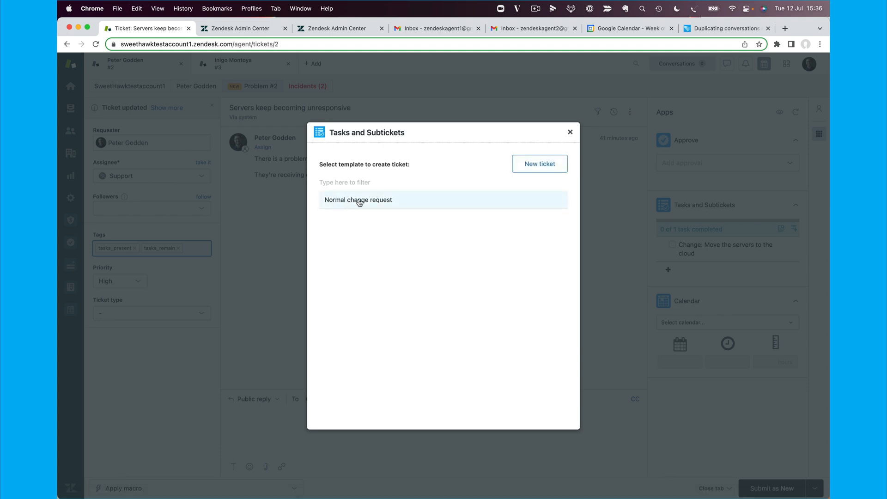
click(570, 132)
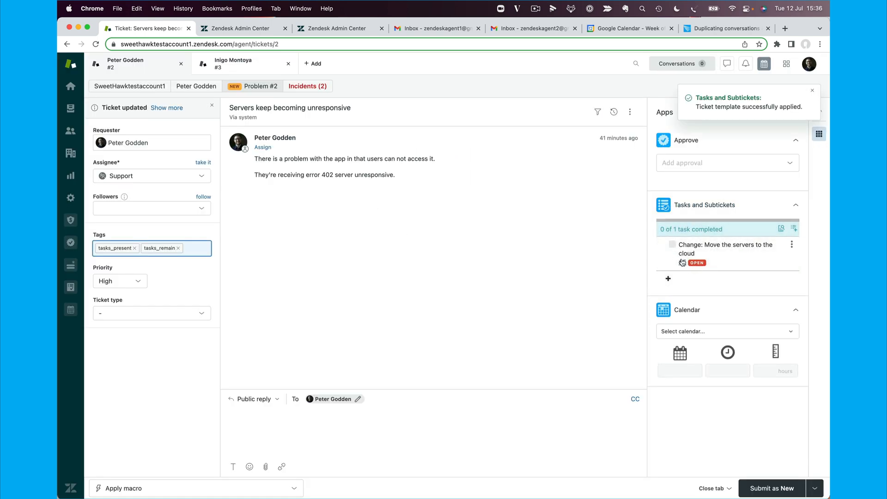
Step: Review change ticket #5 and its parent problem #2, then head to the admin settings
click(697, 262)
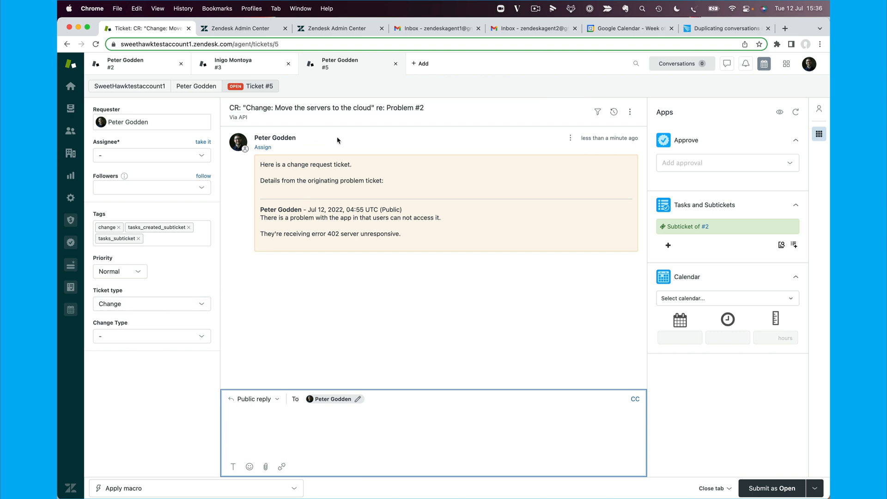
mouse_move(654, 202)
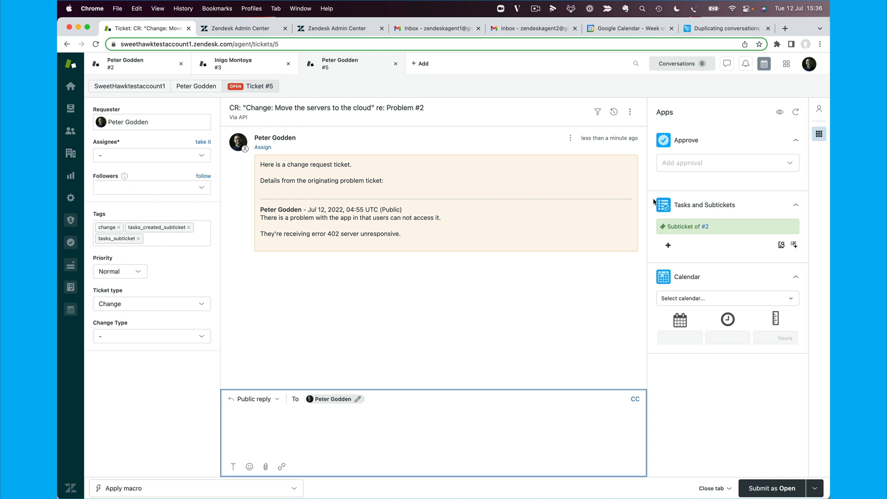
mouse_move(706, 228)
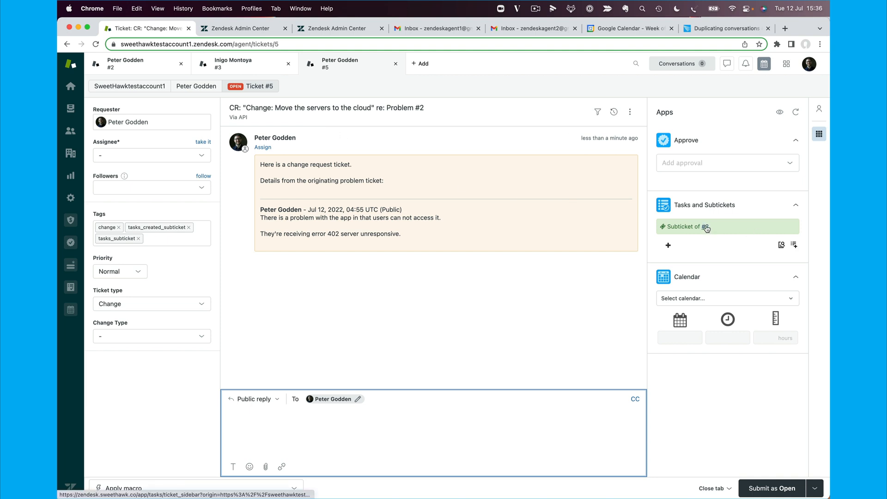
click(684, 226)
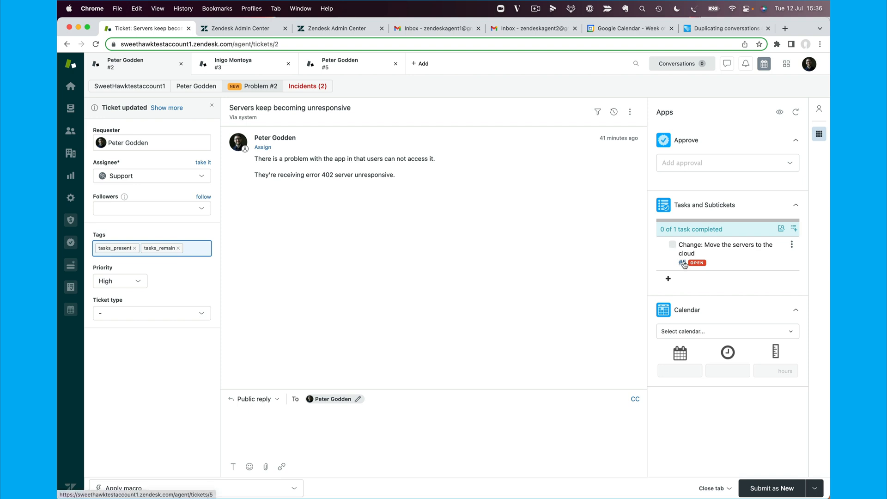
click(683, 263)
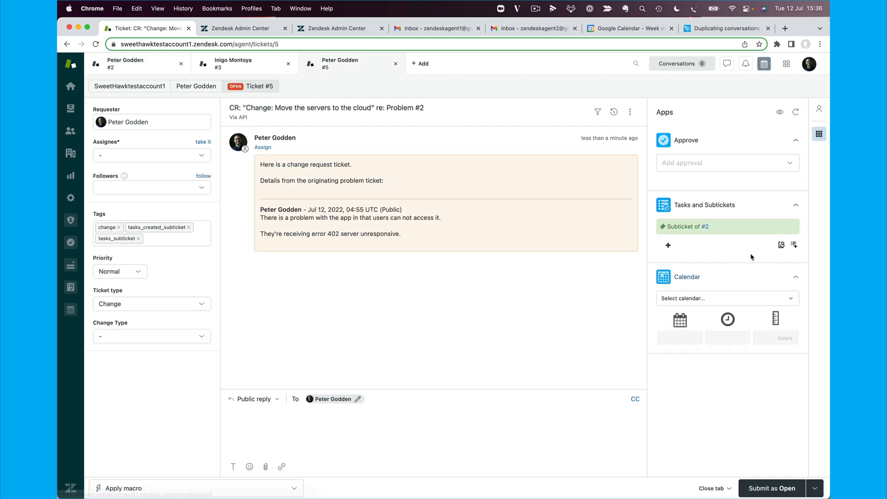
click(815, 488)
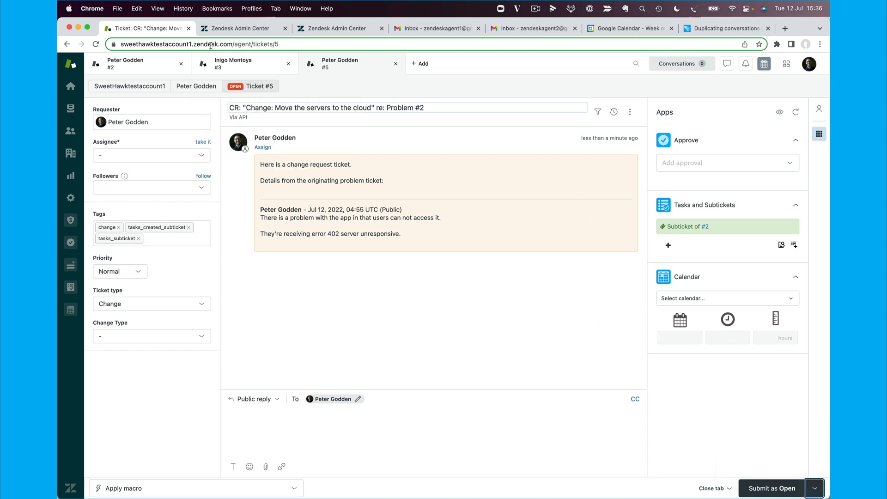
mouse_move(255, 131)
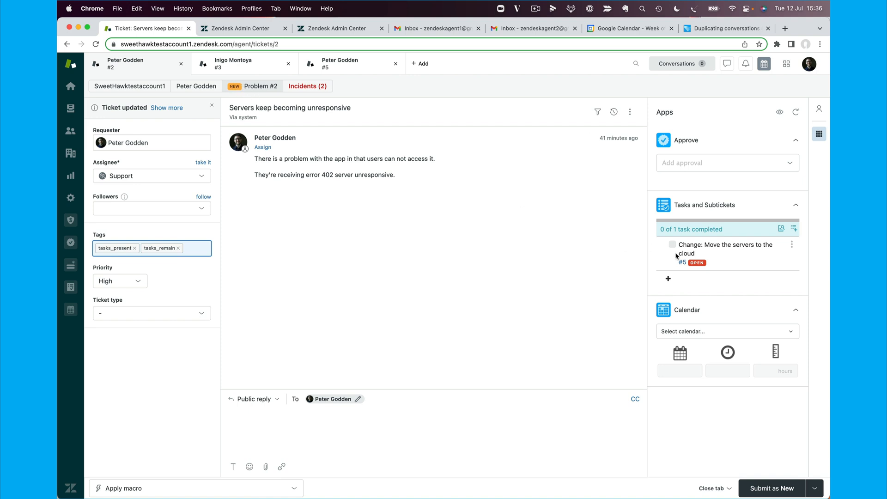
mouse_move(682, 264)
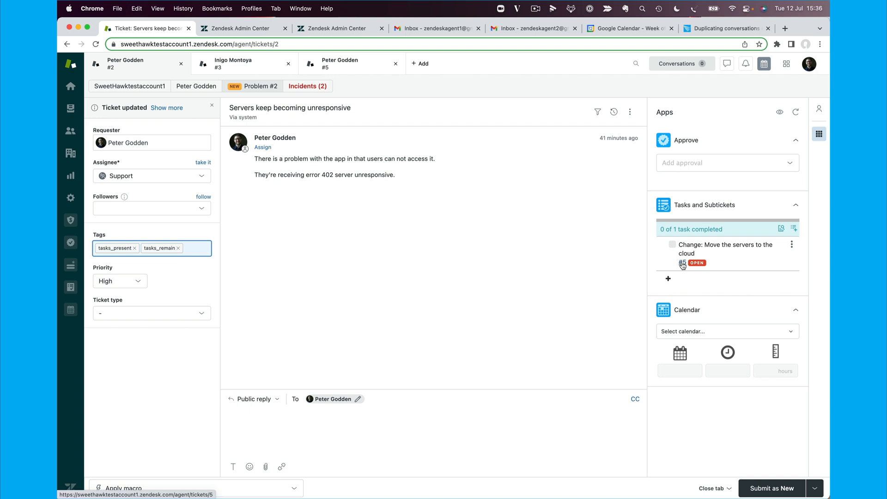
click(242, 29)
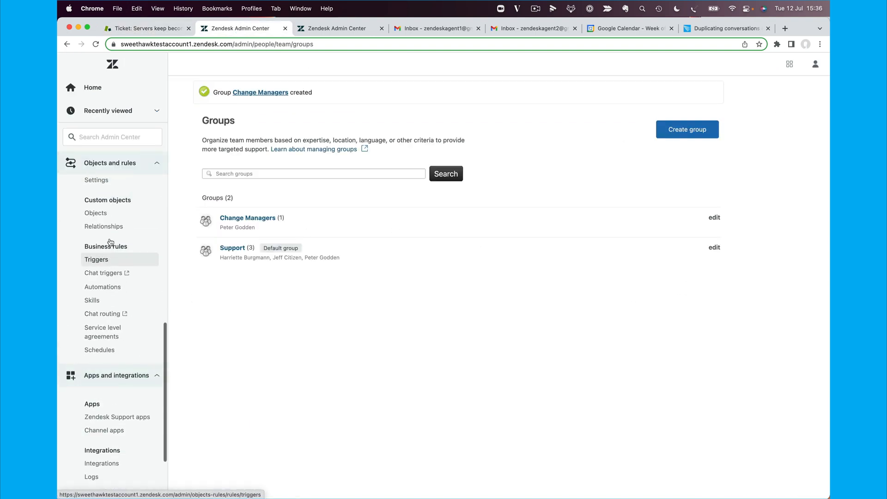
Step: Start a new trigger named 'Open ticket based on open_ticket tag'
click(96, 259)
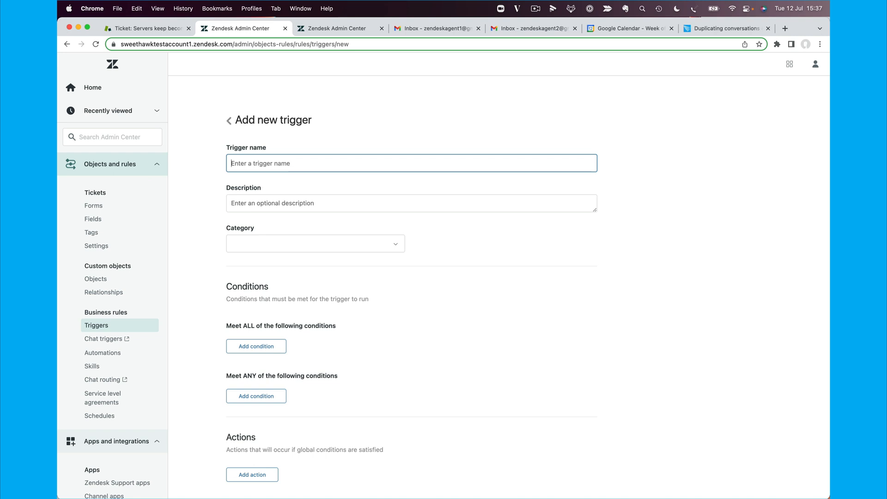
text(Open ticket)
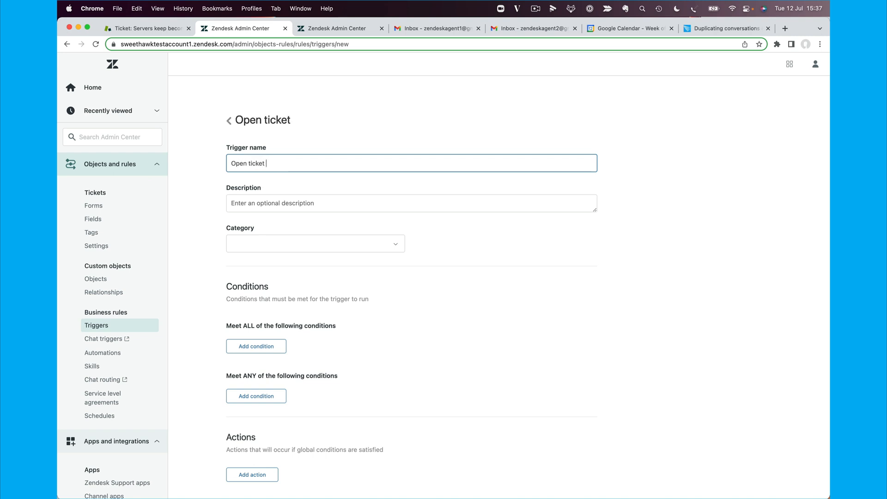
text(based on)
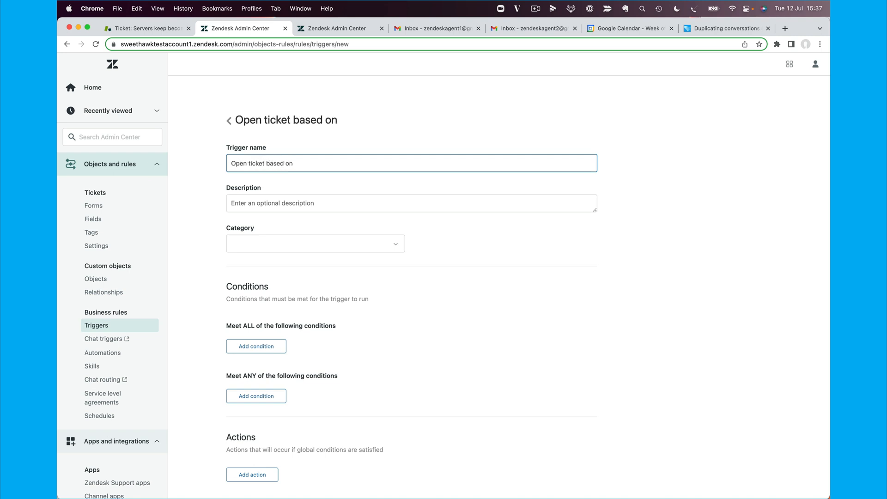
text(open_ticket)
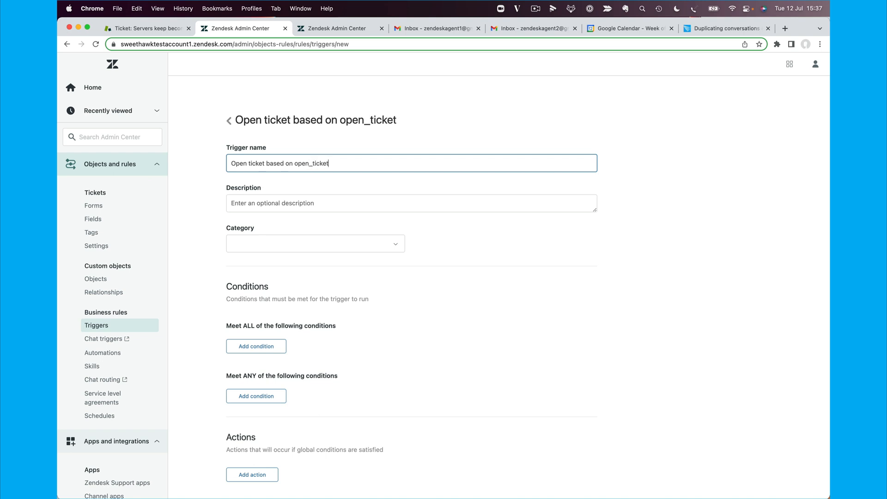
text(tag)
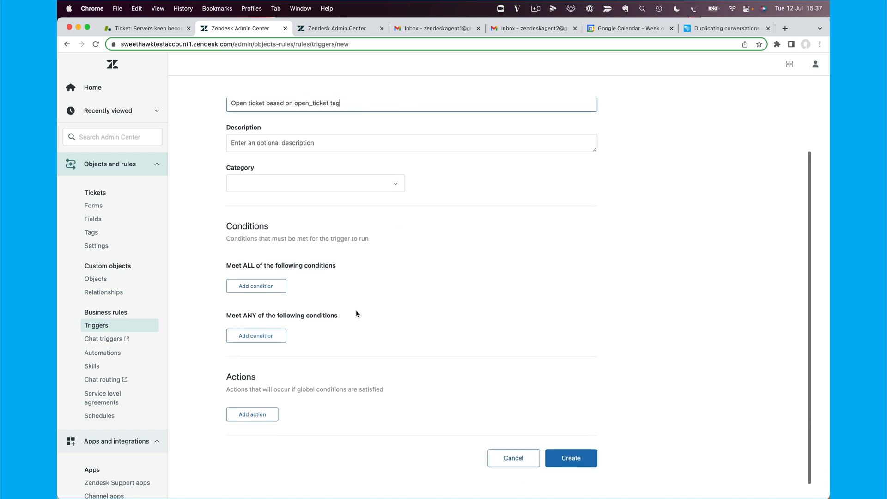
Step: Add the condition Tags contains open_ticket
click(256, 286)
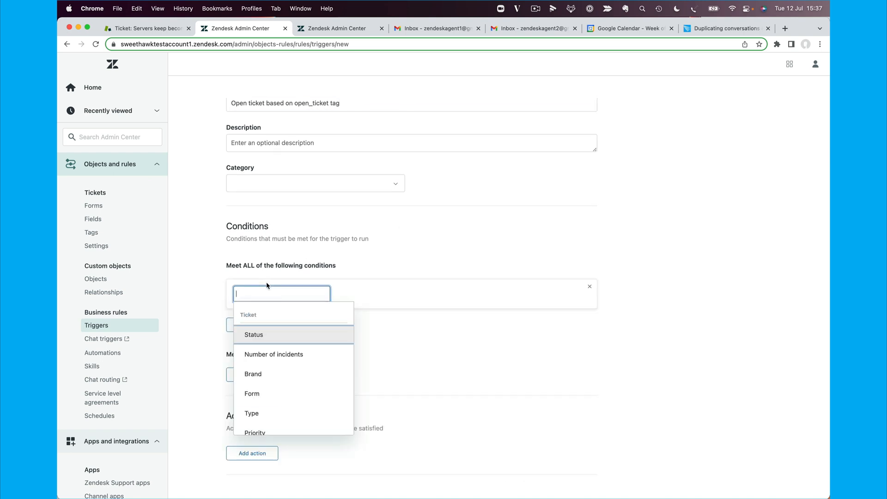
text(ticket)
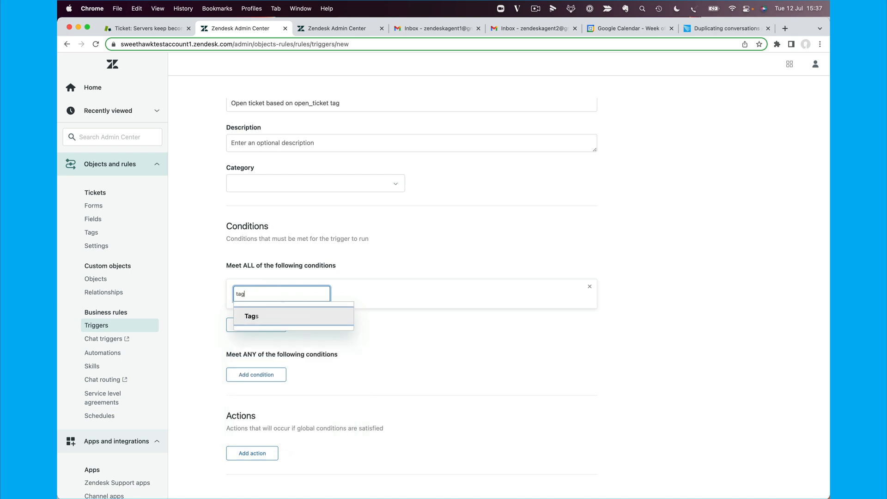
click(251, 316)
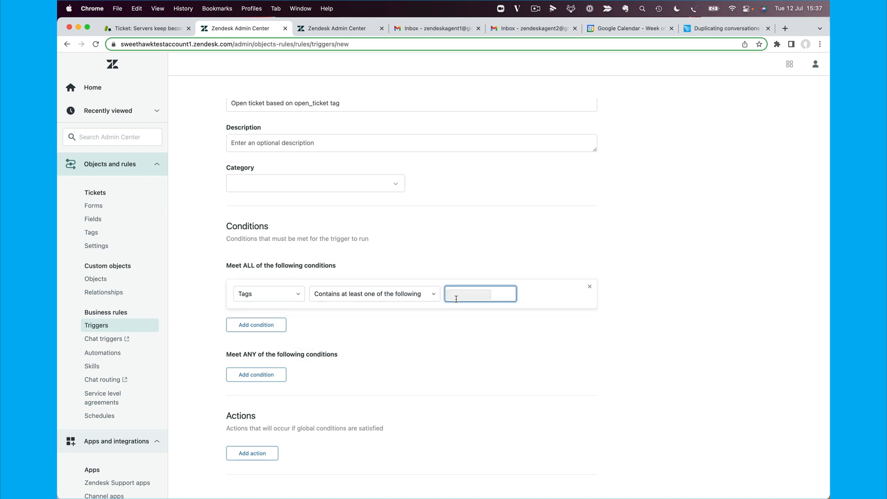
text(open_ticket)
text(stat)
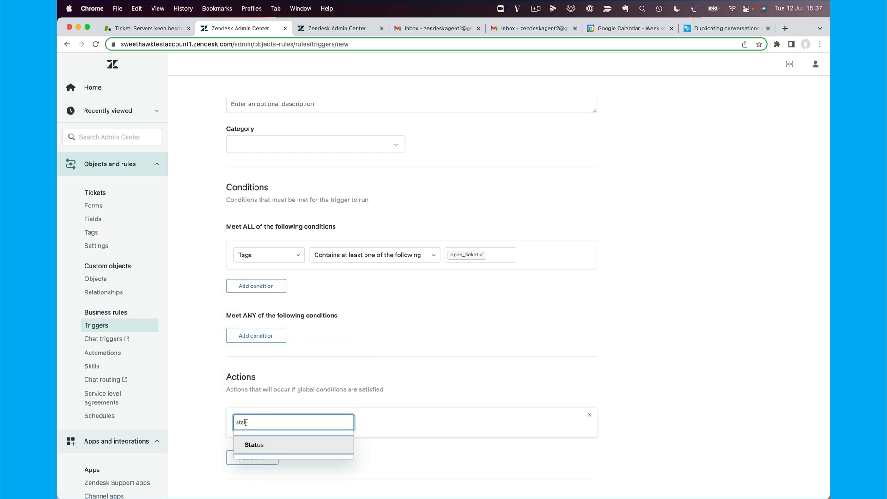
Step: Add actions Status Open and Remove tags open_ticket
click(253, 444)
text(rem)
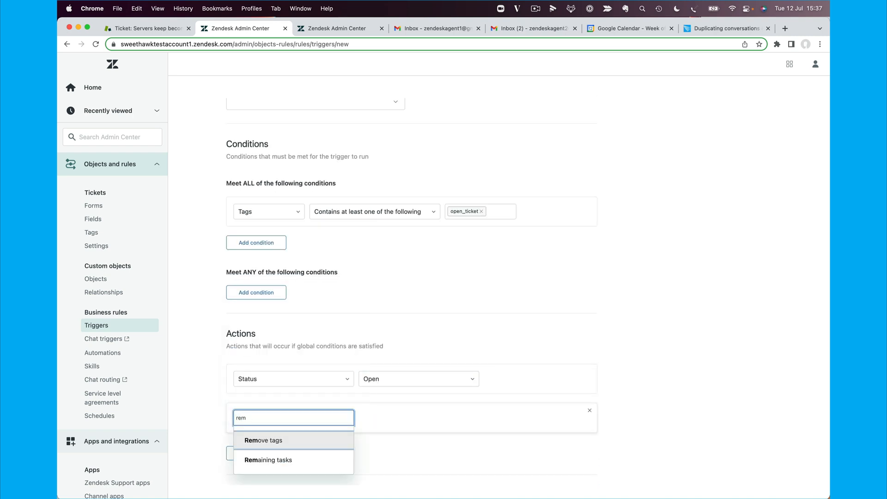
click(263, 439)
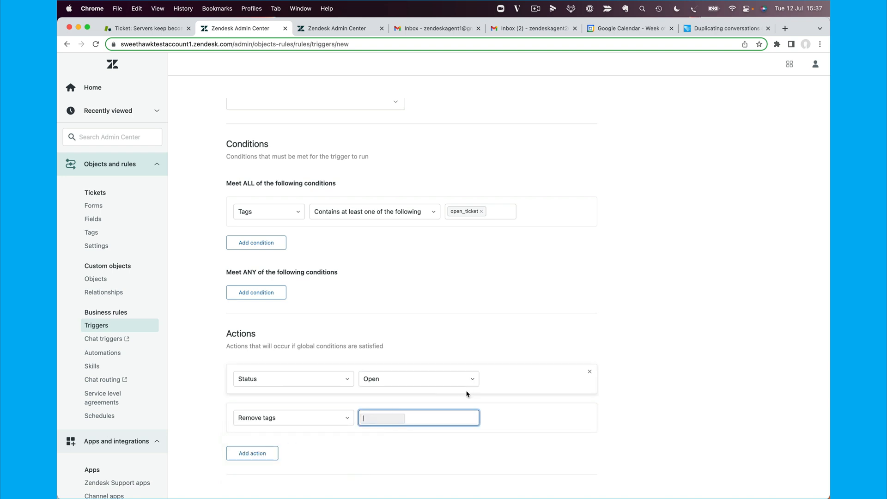
mouse_move(447, 200)
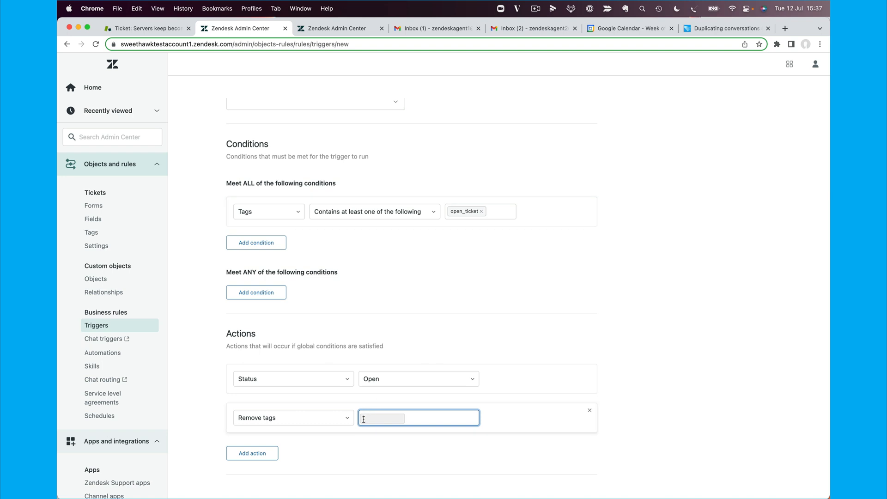
text(open_t)
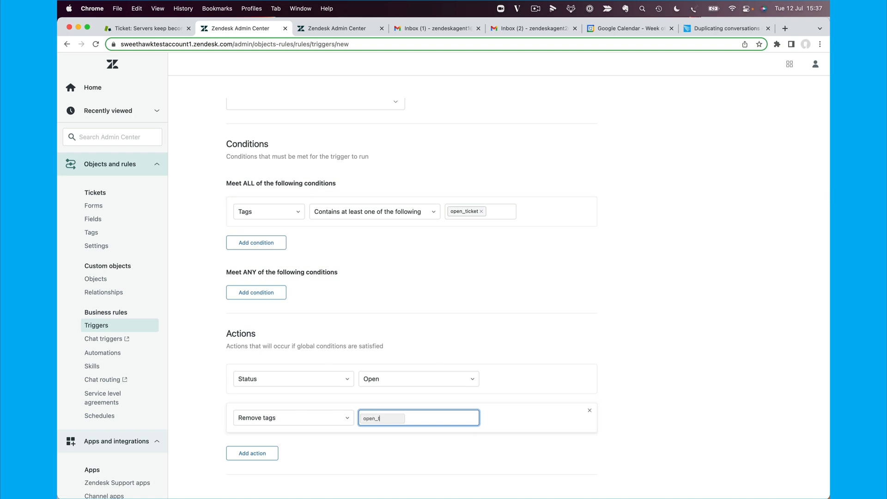
key(Return)
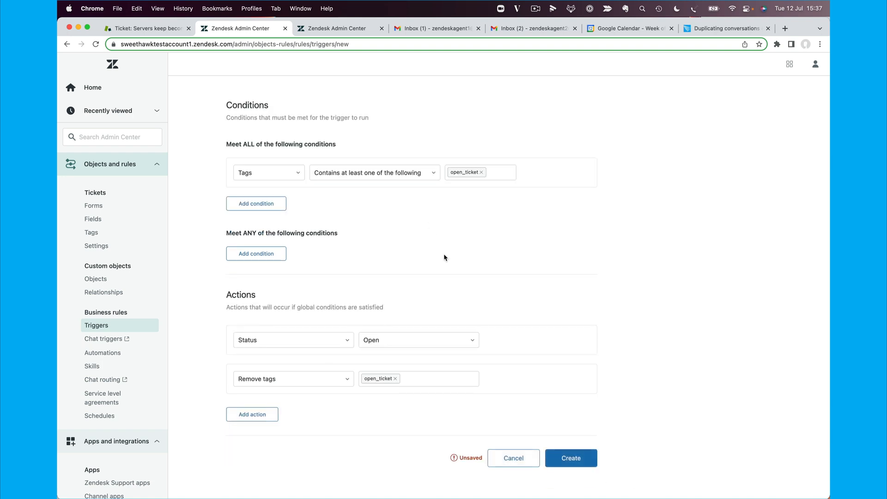
Step: Create the trigger under the Notifications category
click(570, 457)
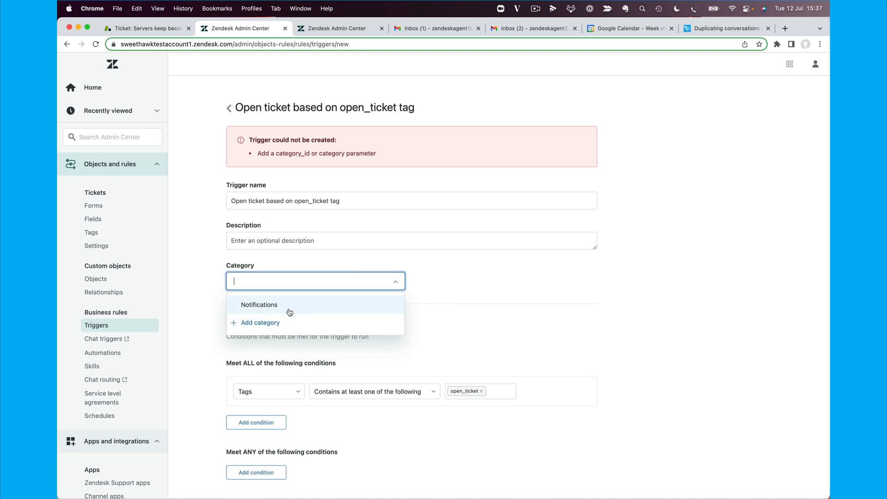
scroll(down, 3)
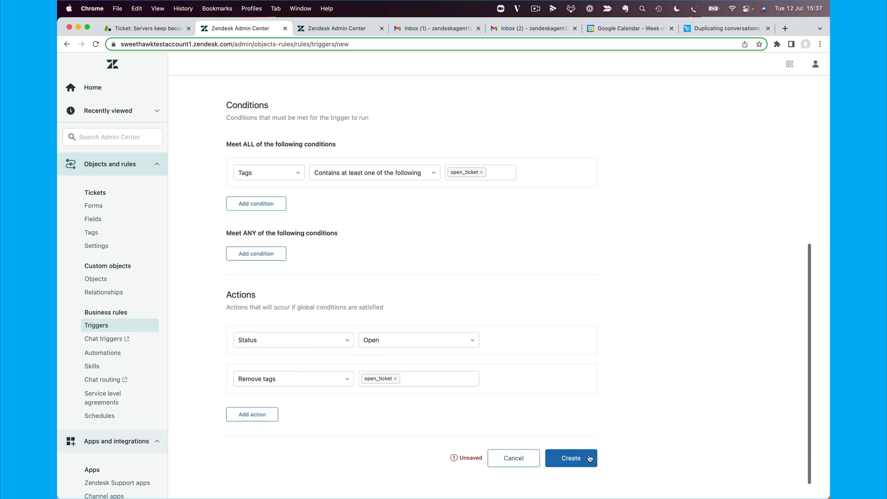
click(571, 459)
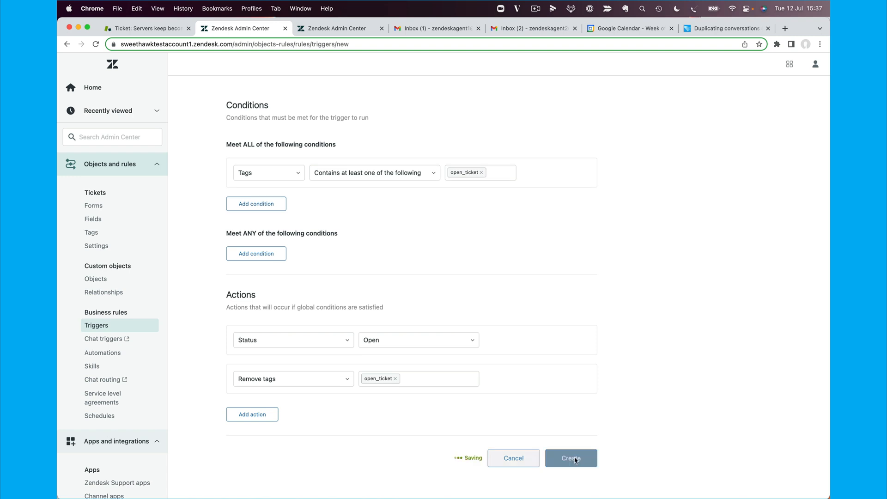
click(570, 458)
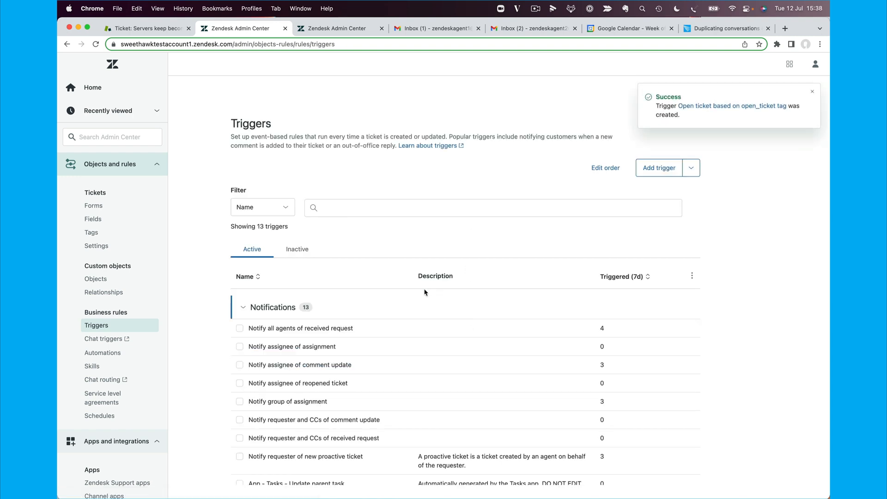
Step: Browse the sidebar apps and the Normal change request template, then show ticket #2's submit statuses
click(146, 28)
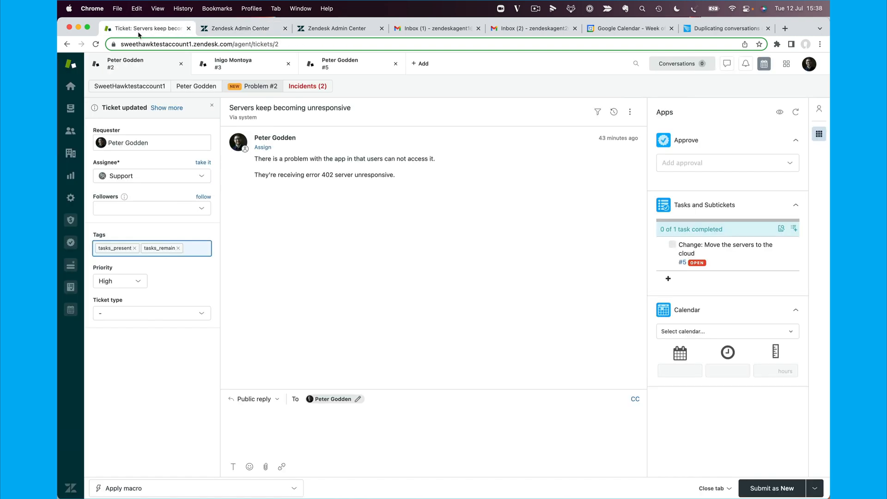
click(70, 265)
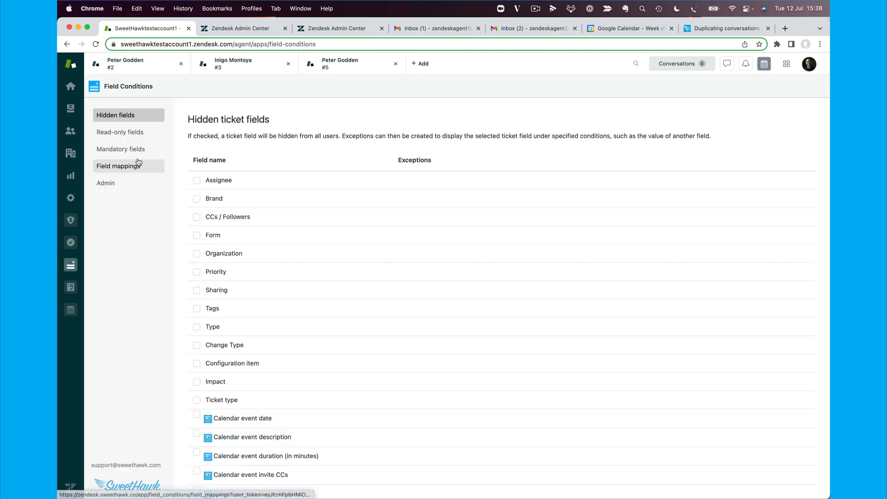
click(70, 288)
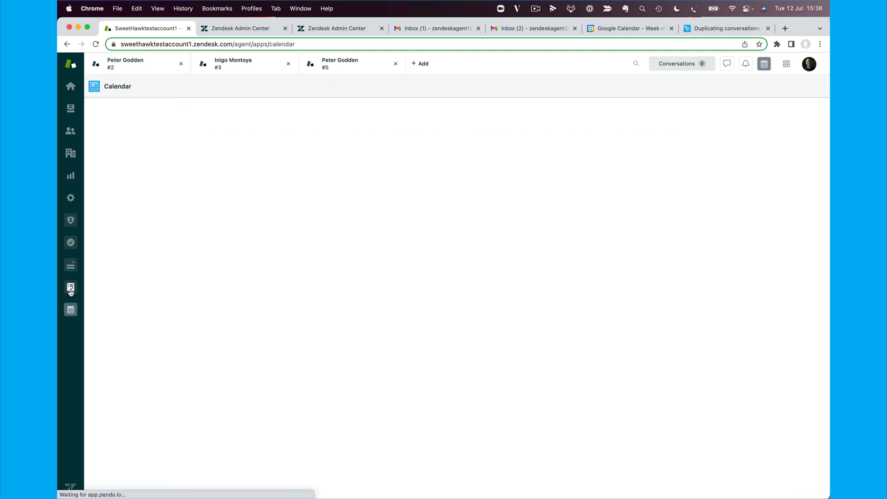
click(70, 287)
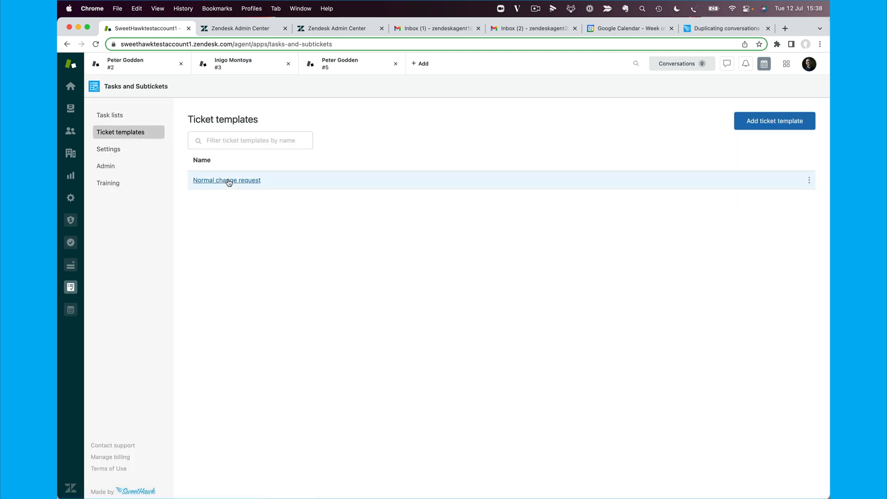
click(227, 180)
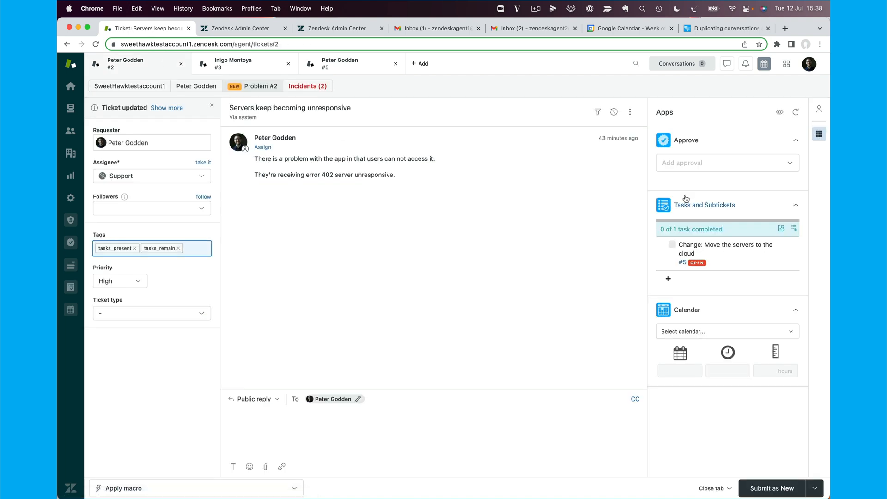
mouse_move(434, 193)
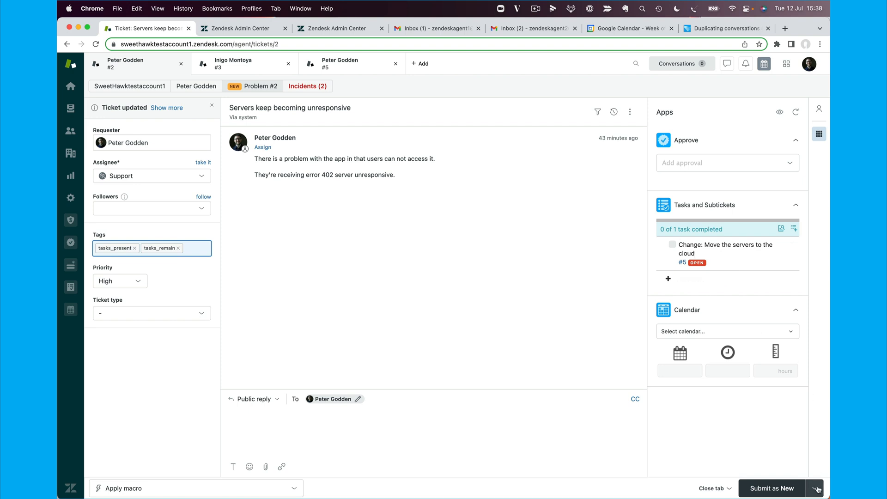
click(814, 488)
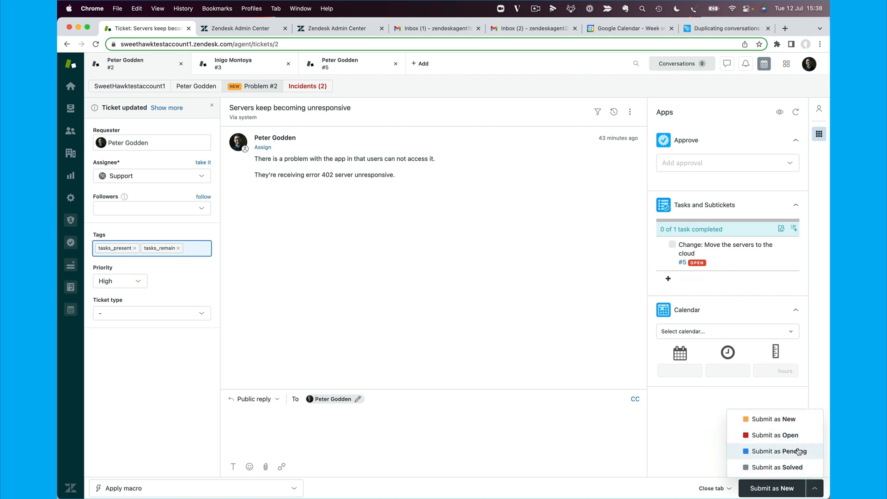
mouse_move(781, 451)
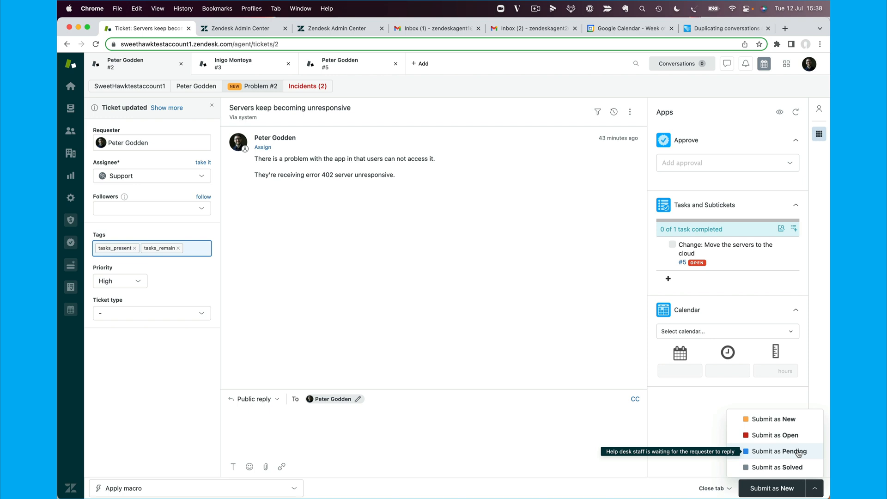
Step: Enable the On-hold status on the ticket Status field and save it
click(779, 451)
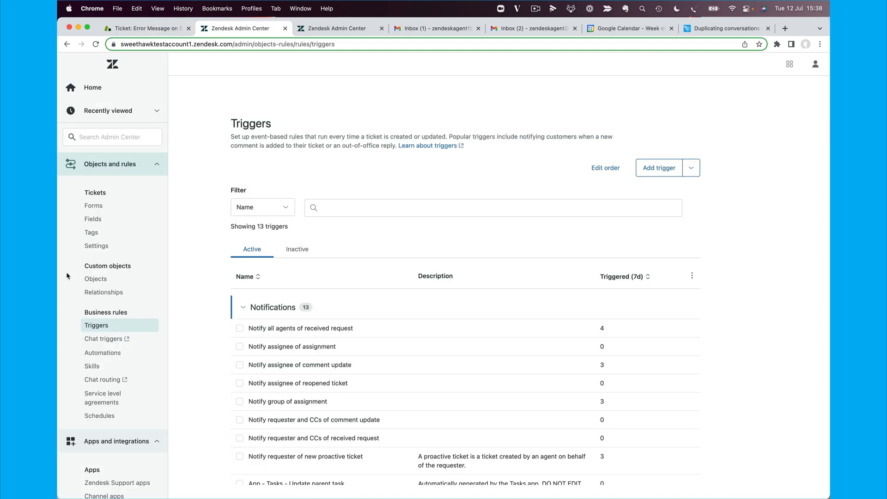
click(93, 179)
text(stat)
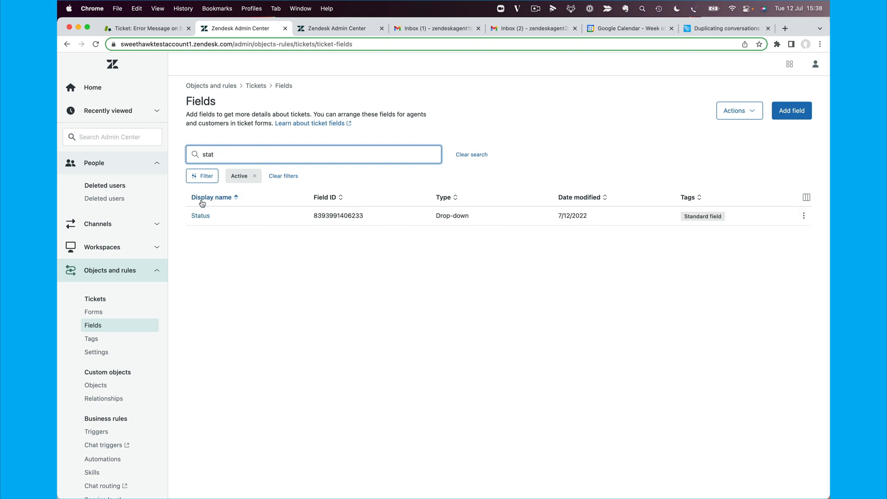
click(199, 216)
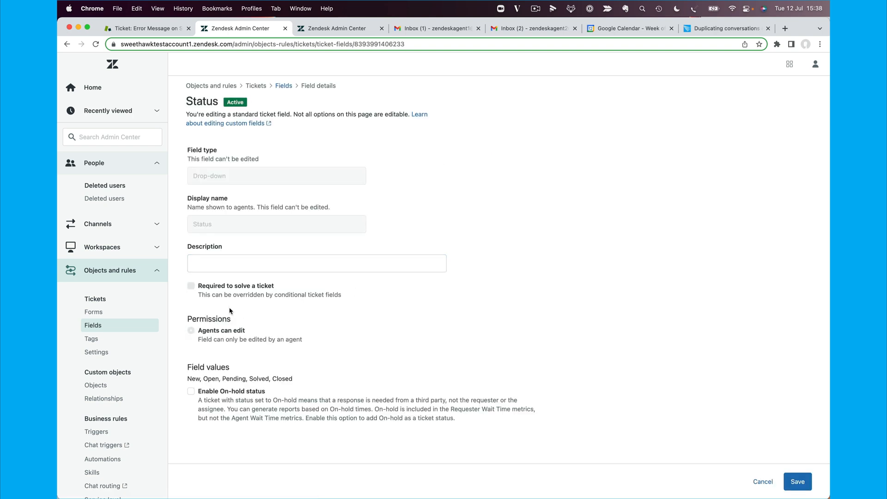
click(191, 391)
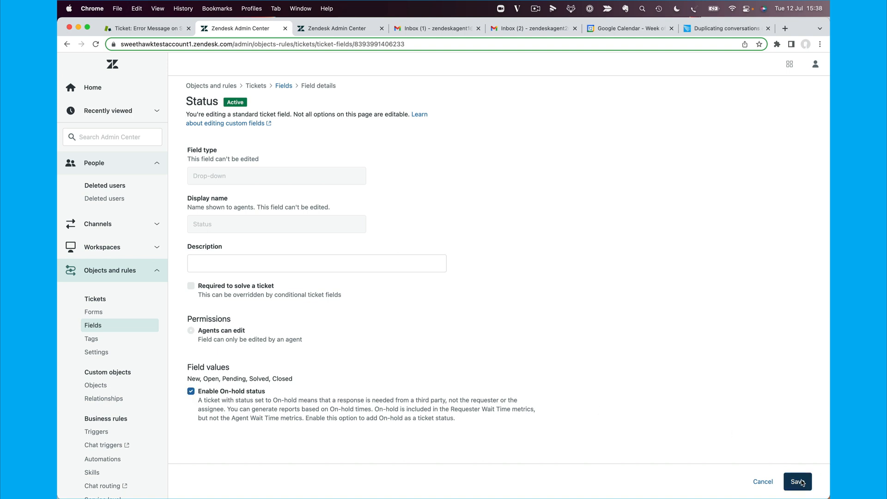
click(146, 29)
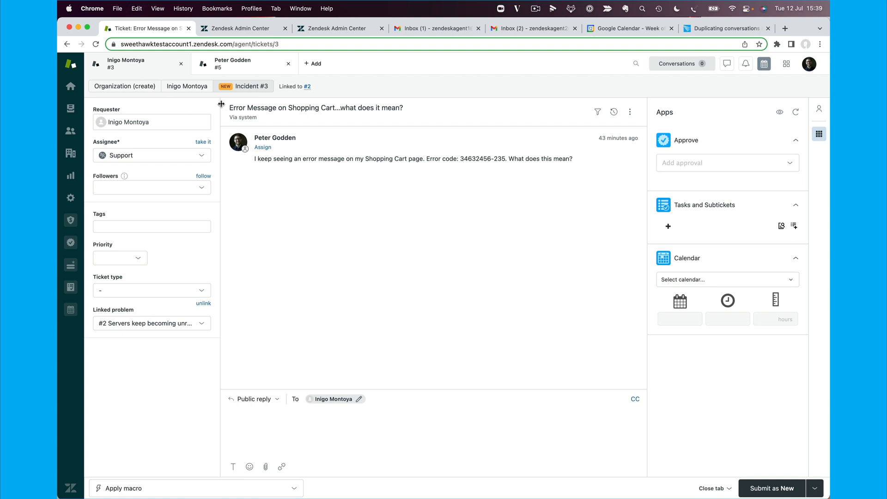
mouse_move(220, 24)
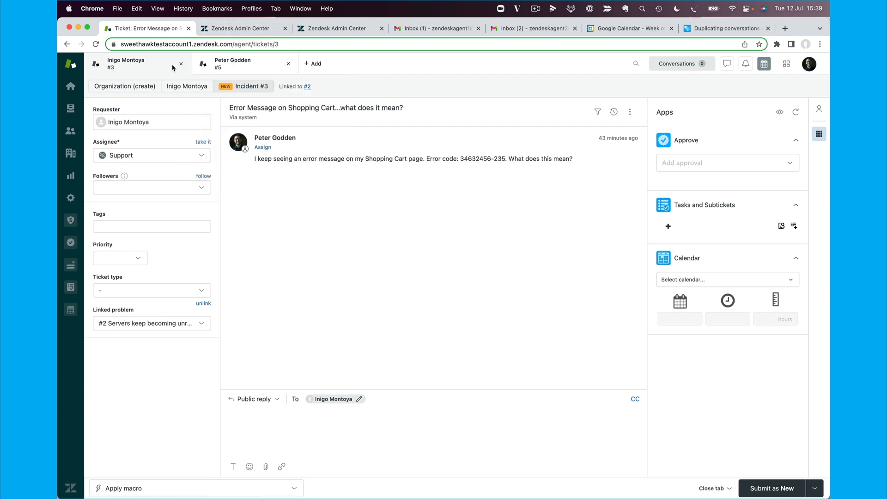
Step: Submit problem ticket #2 as On-hold from the Problem tickets view
click(70, 108)
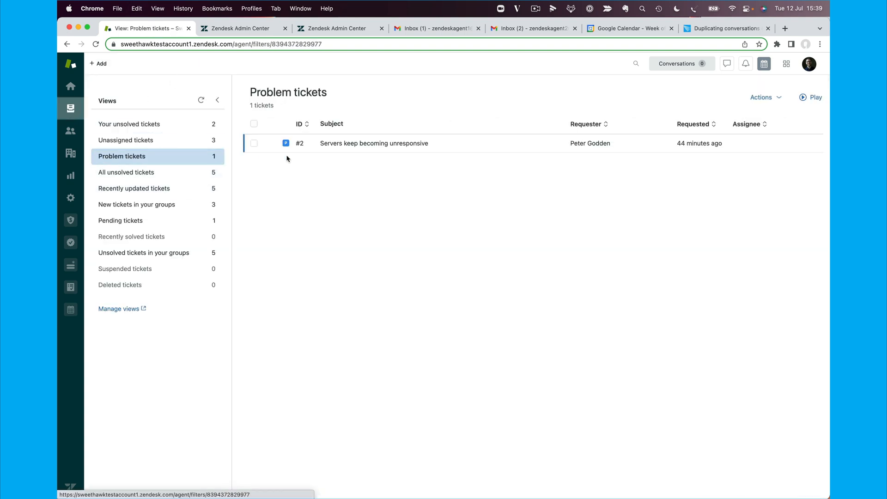
mouse_move(370, 143)
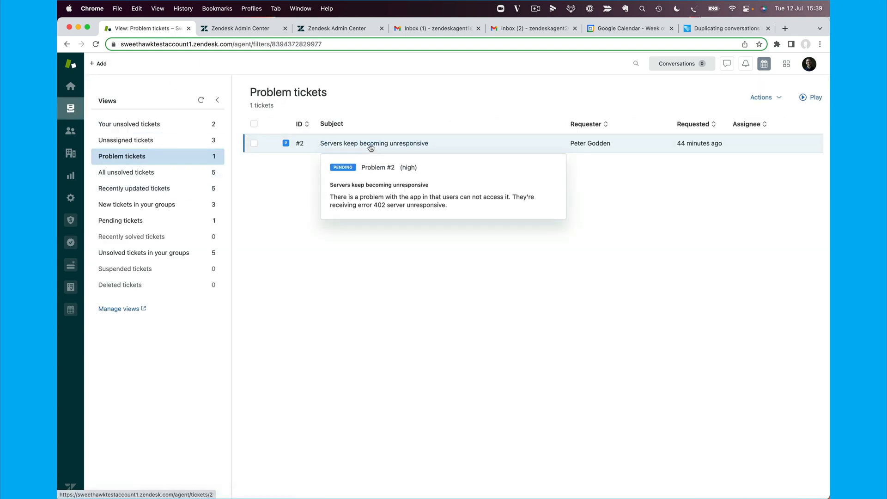
click(373, 143)
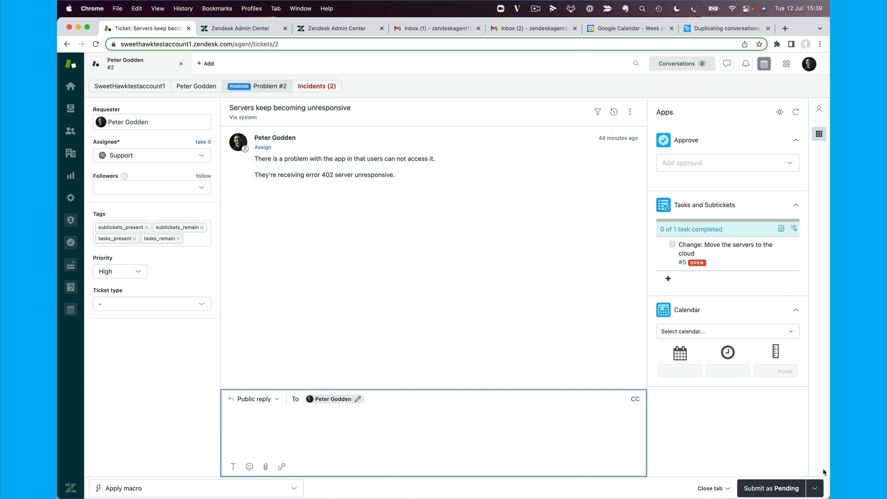
mouse_move(815, 466)
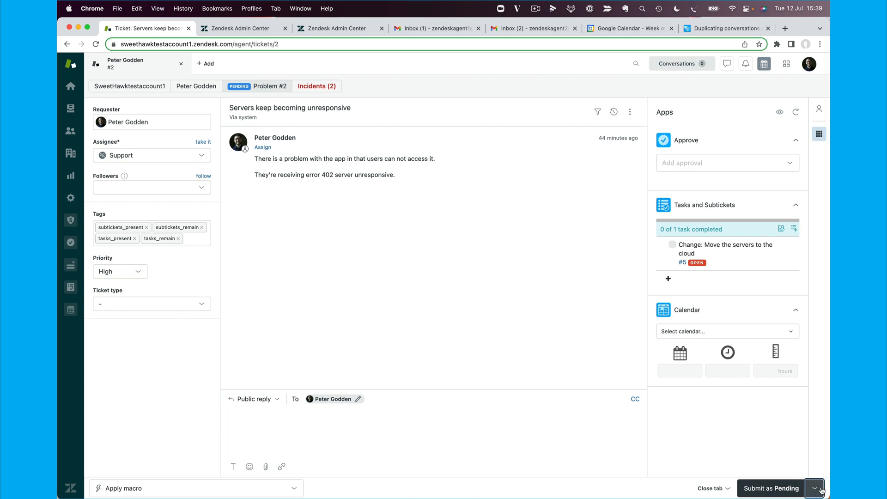
click(814, 488)
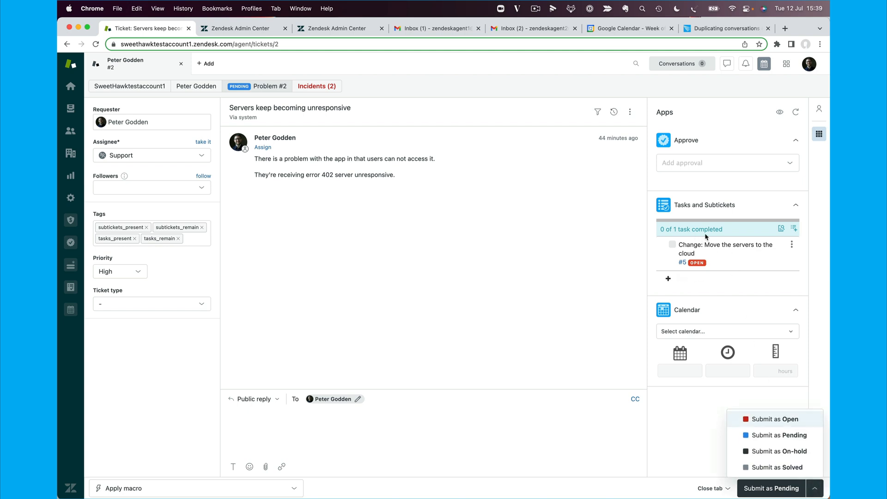
mouse_move(779, 451)
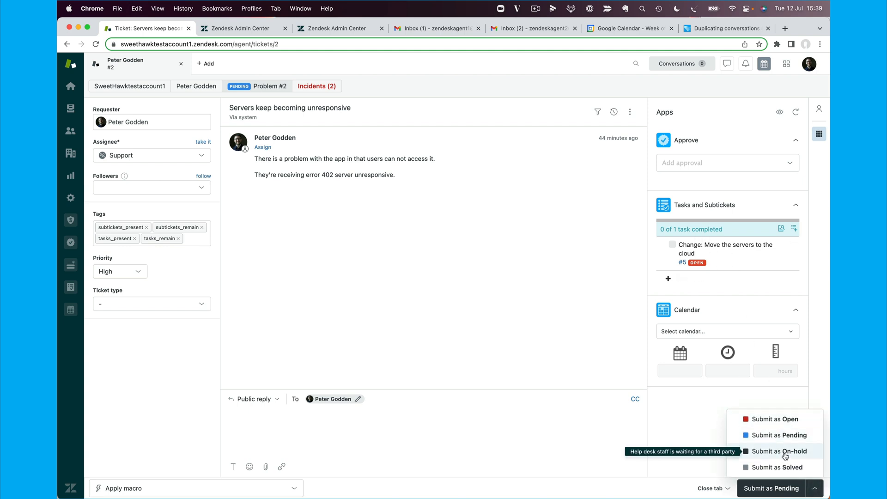
click(778, 451)
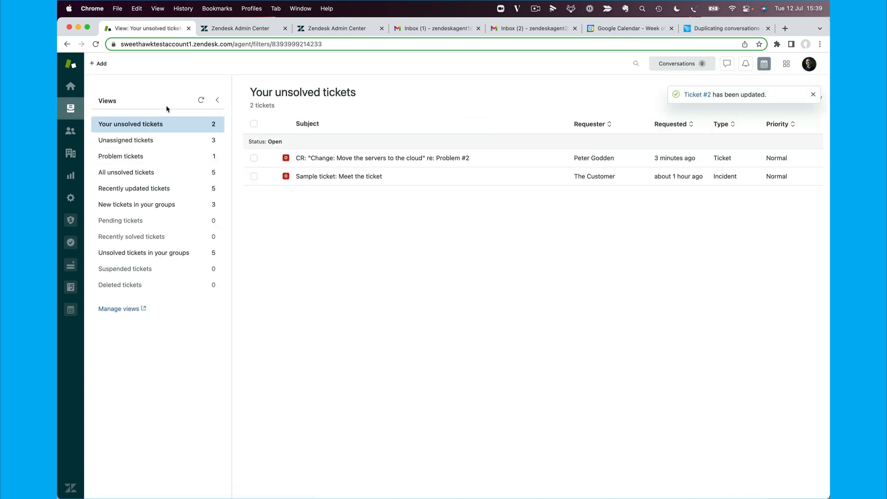
Step: Return to the Problem tickets view and reload it to show #2 as On-hold
click(120, 156)
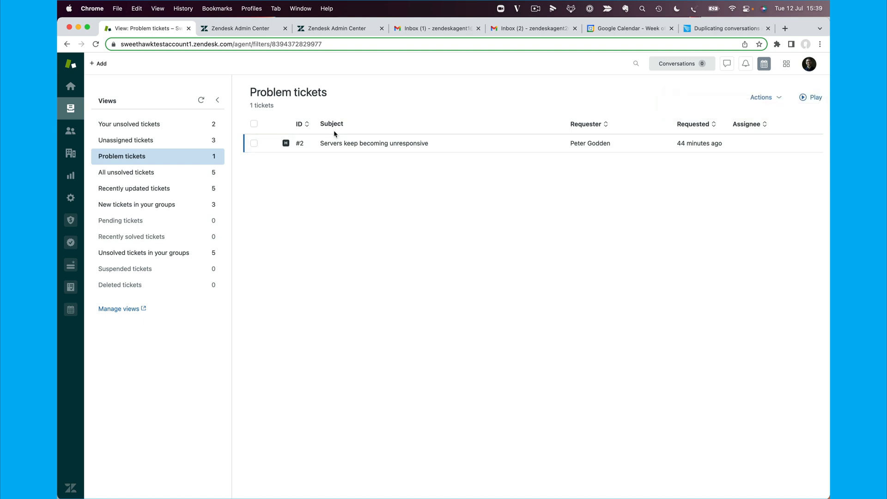
mouse_move(340, 139)
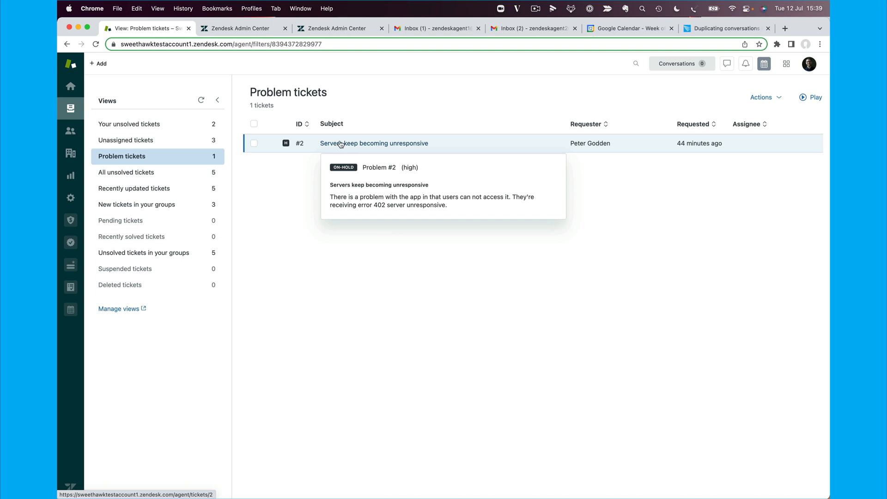
mouse_move(127, 157)
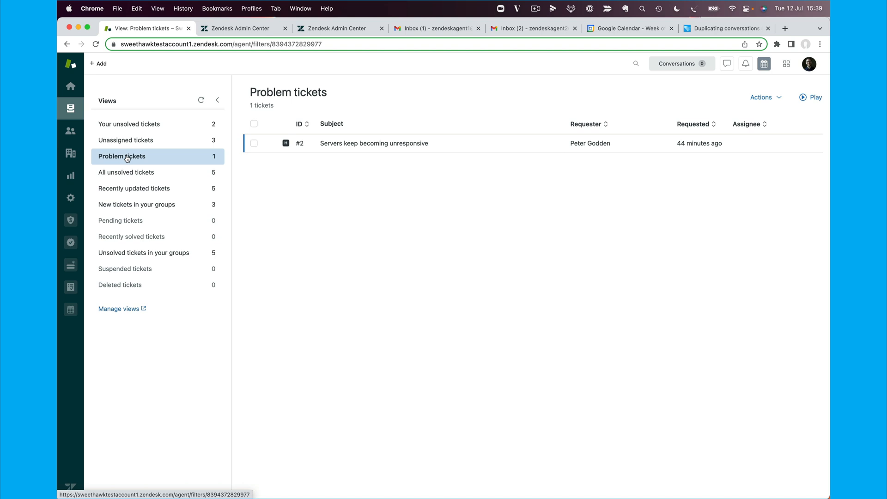
click(243, 29)
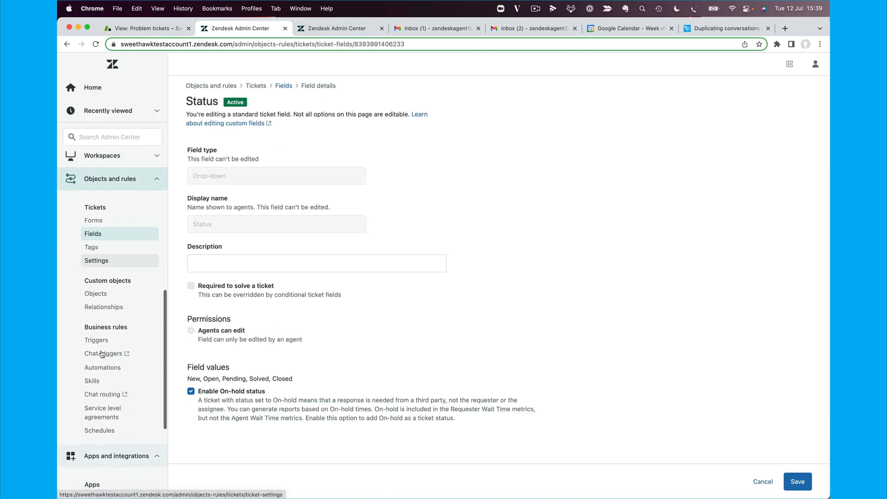
Step: Start a new view in Admin Center Views and name it 'Change tic'
scroll(down, 3)
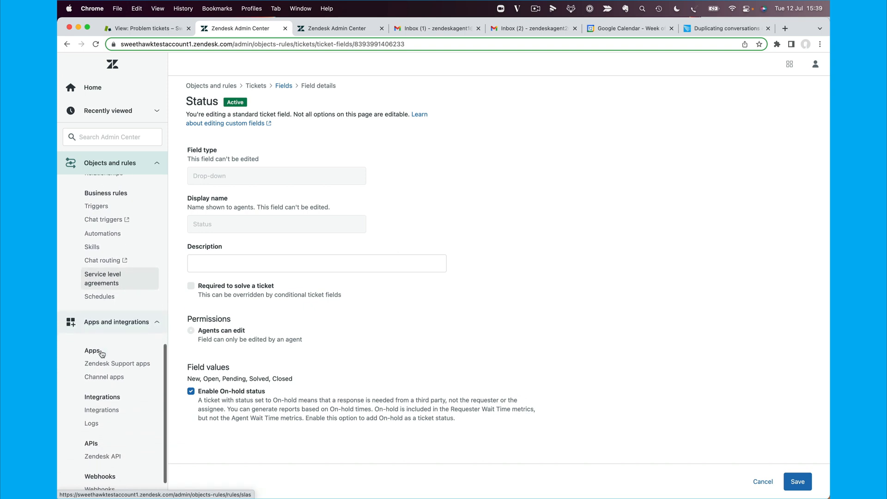
click(95, 185)
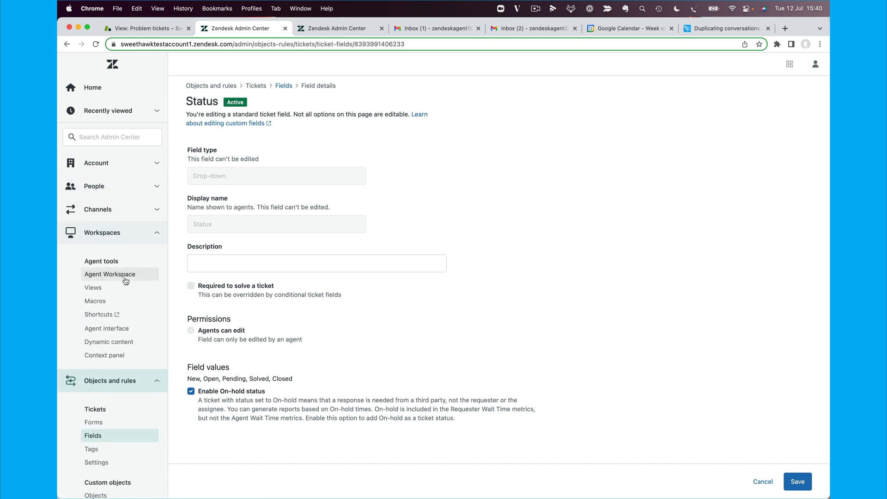
click(93, 288)
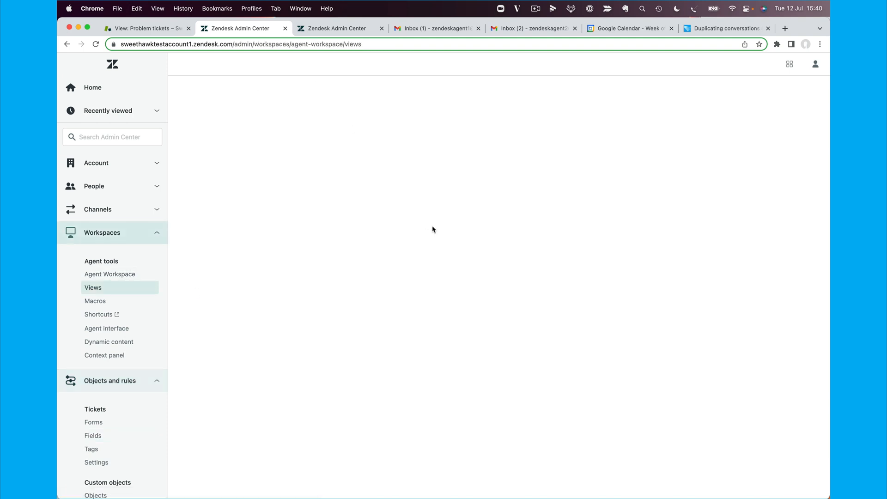
click(92, 287)
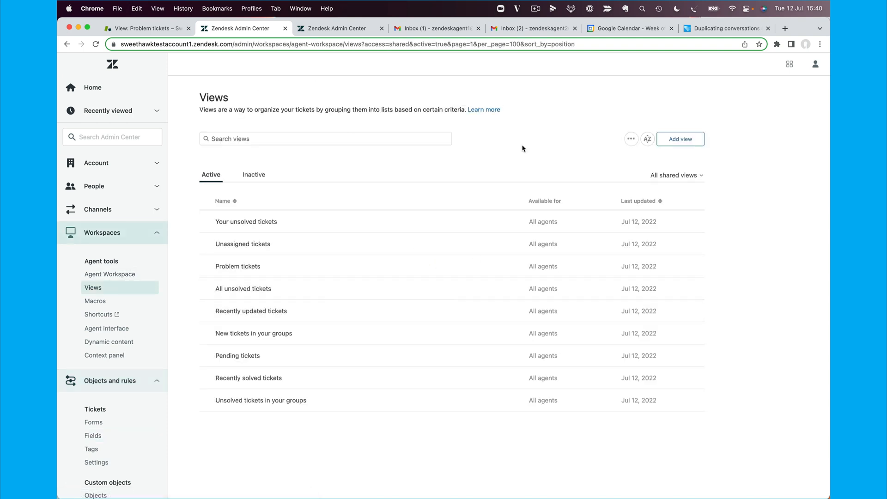
click(679, 138)
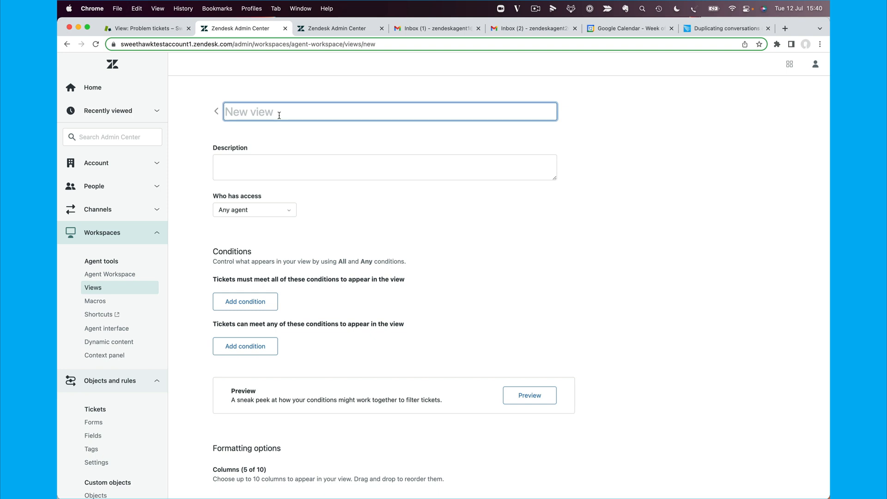
text(Change tic)
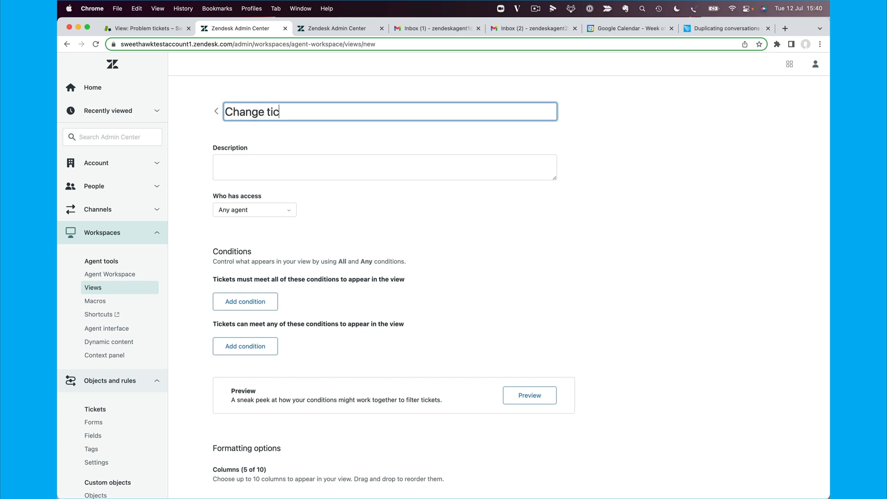
Step: Add conditions Status less than Solved and a Ticket type condition
scroll(down, 3)
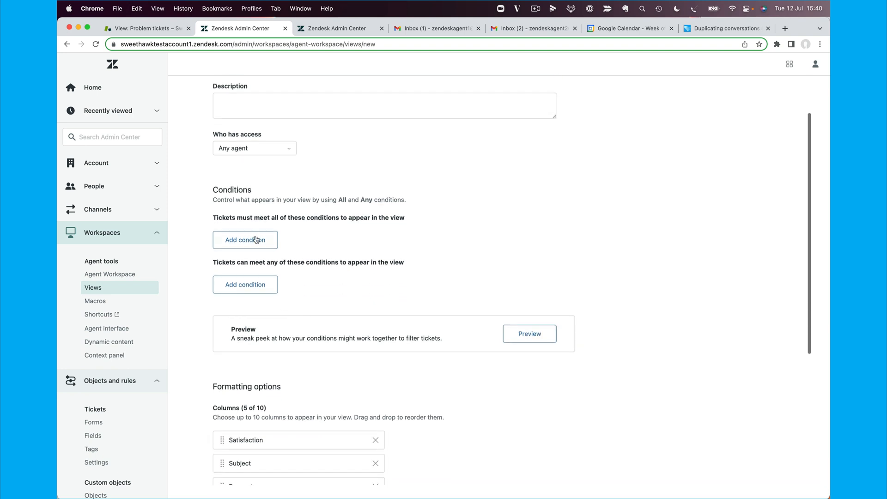
click(245, 239)
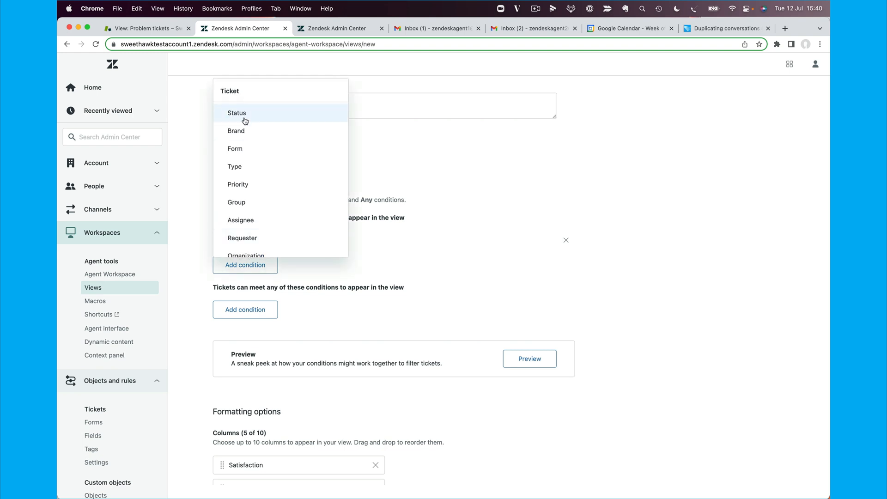
click(238, 113)
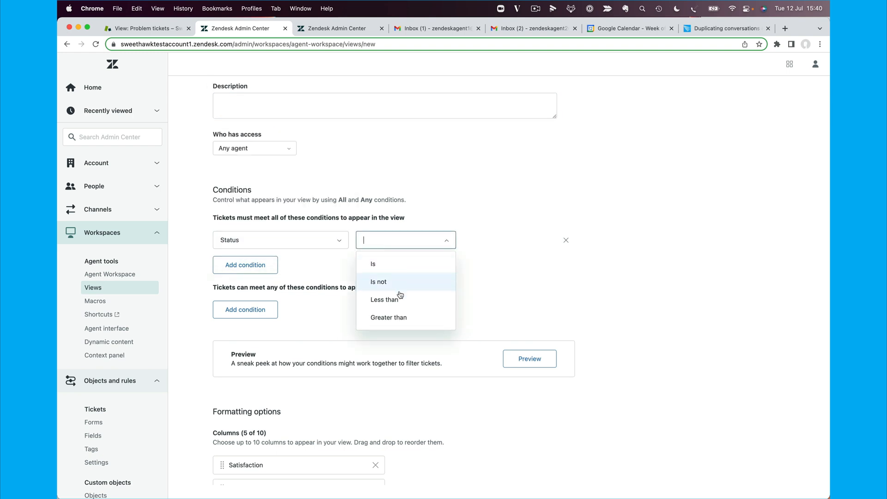
click(385, 300)
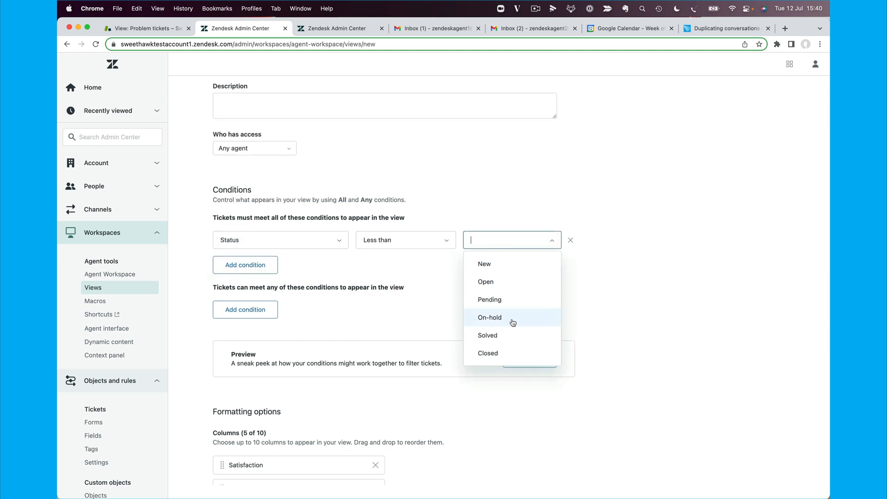
click(487, 334)
text(tkick)
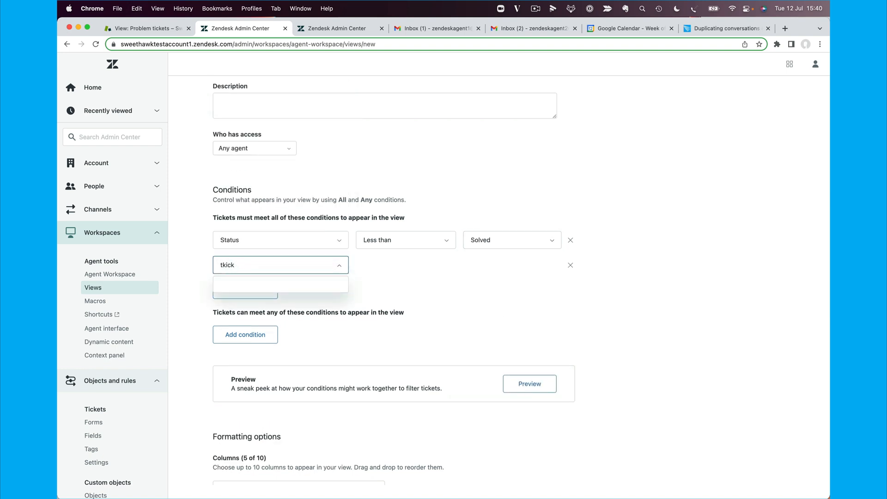
text(ticket)
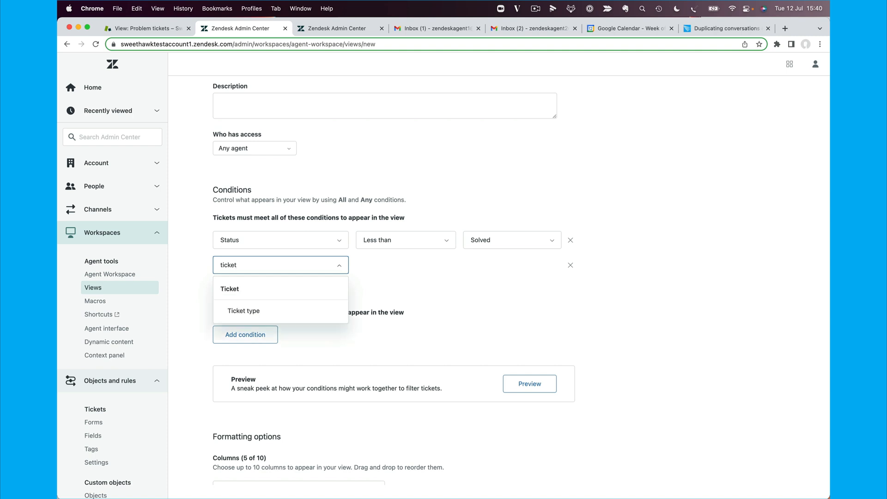
click(243, 310)
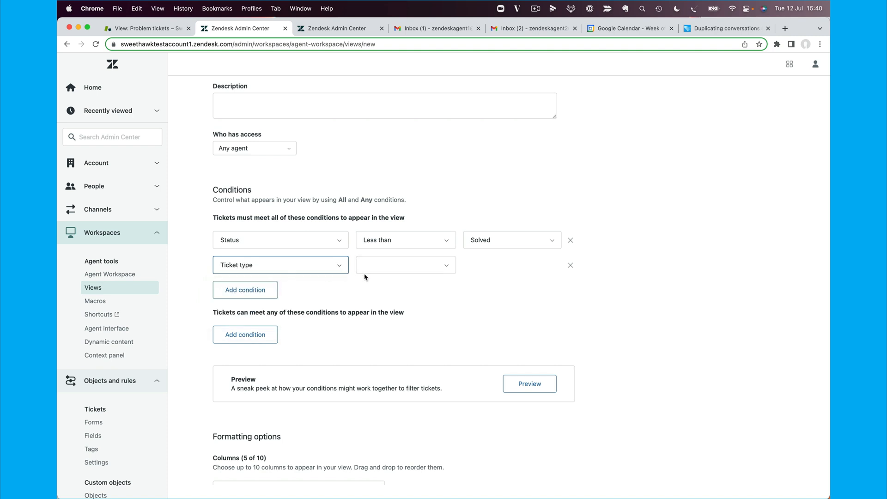
click(511, 265)
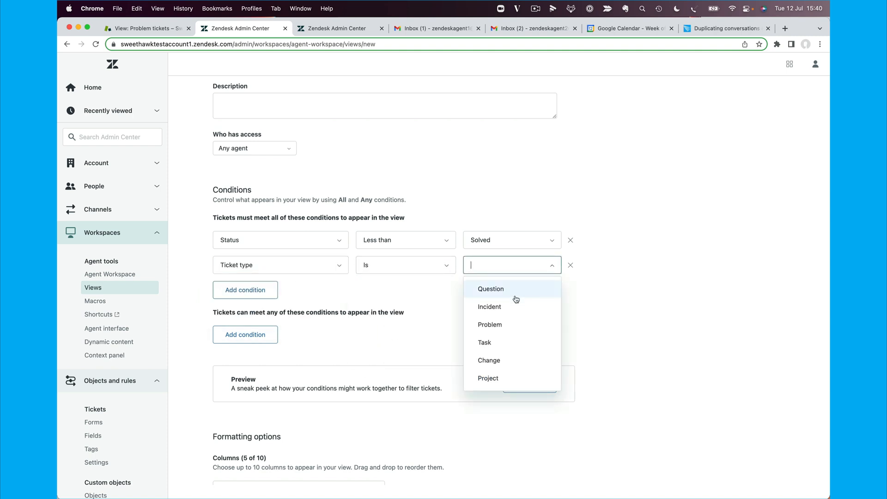
Step: Replace the Satisfaction column with an ID column and save the view
scroll(down, 3)
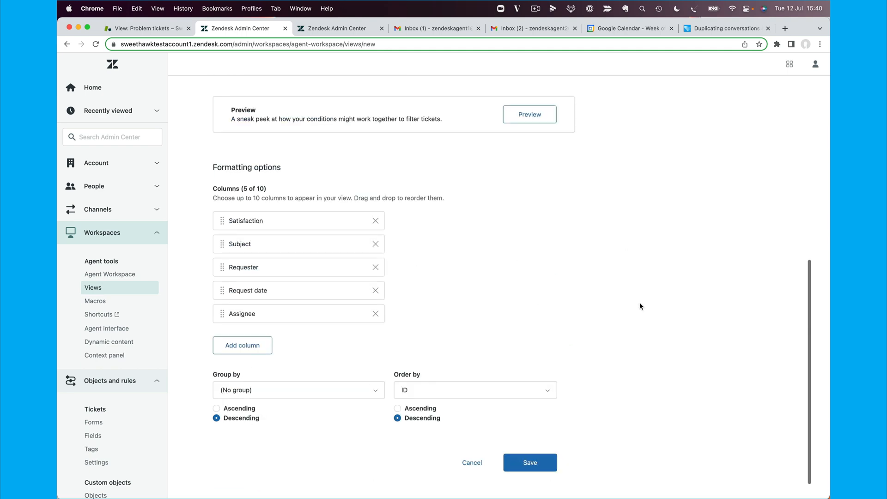
click(376, 221)
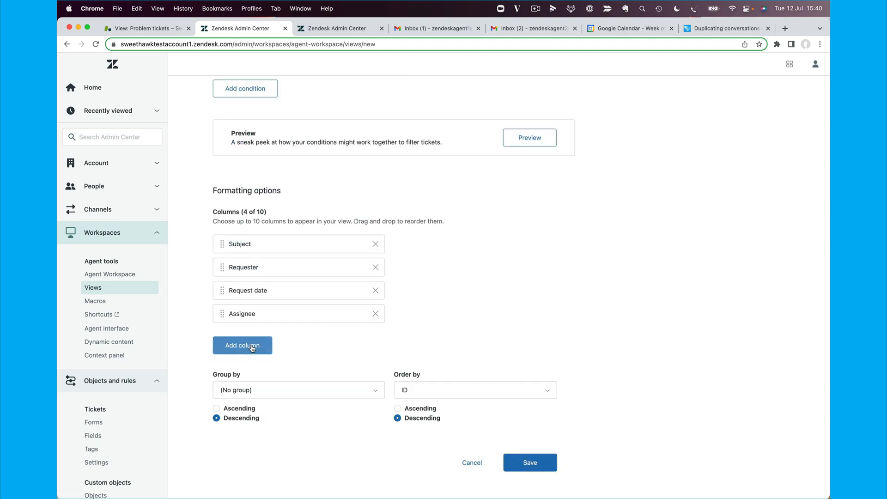
click(242, 345)
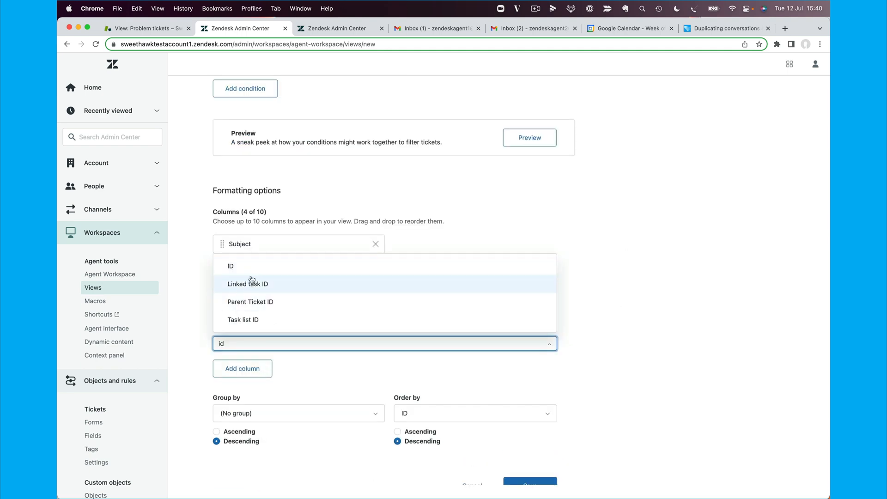
click(230, 266)
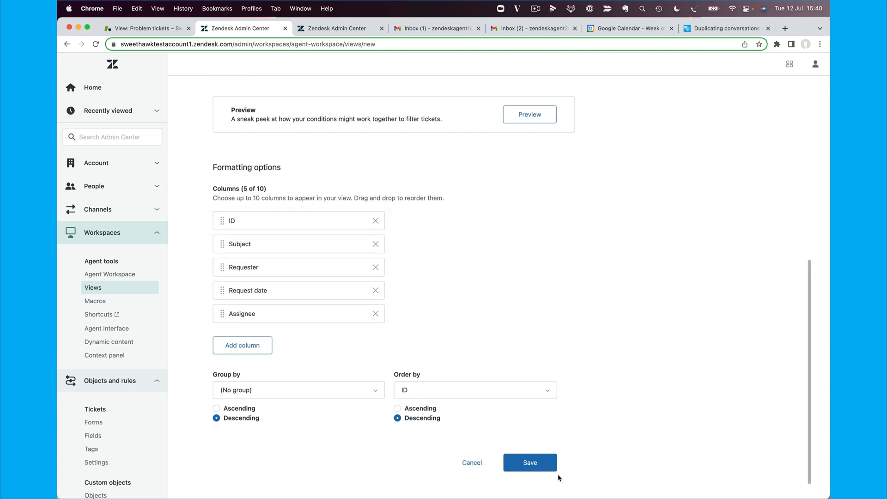
click(529, 462)
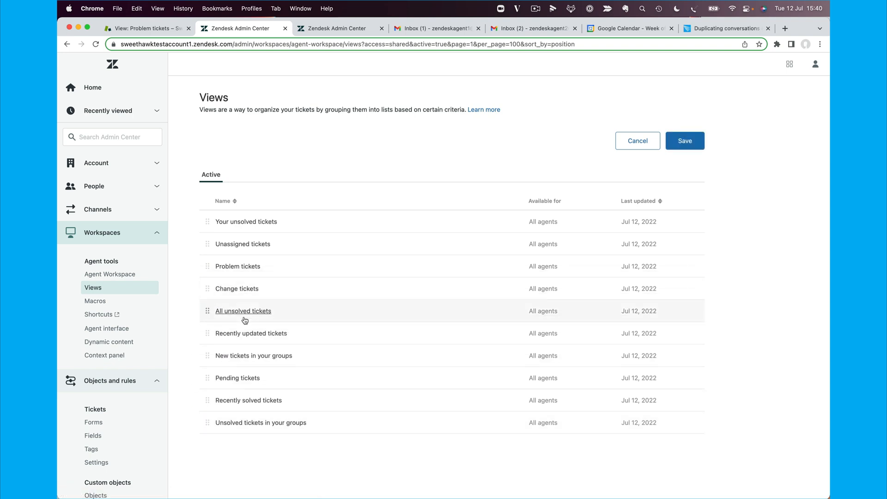
Step: Switch back to the Views page in Zendesk Support
click(685, 140)
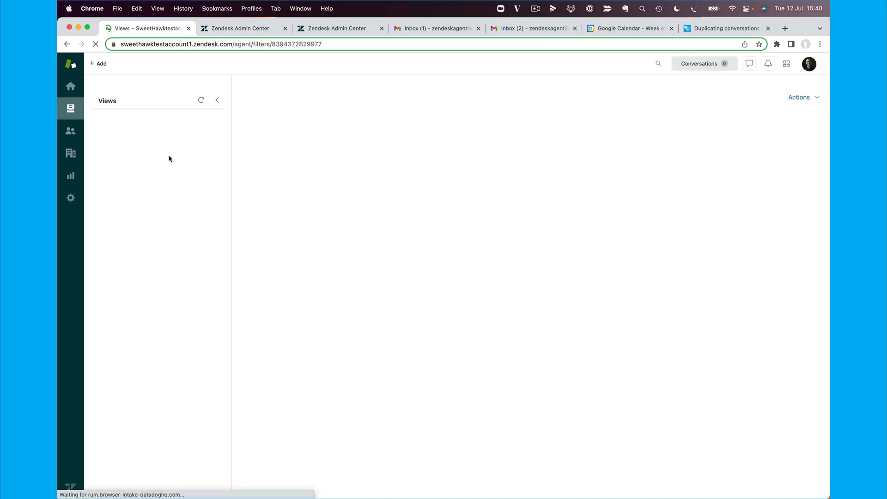
Step: Show the Change tickets view and open change request ticket #5
click(127, 173)
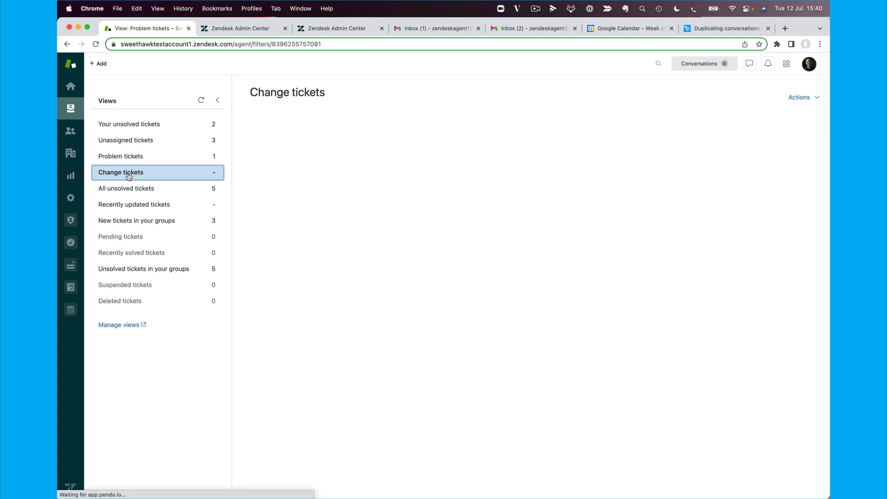
click(121, 172)
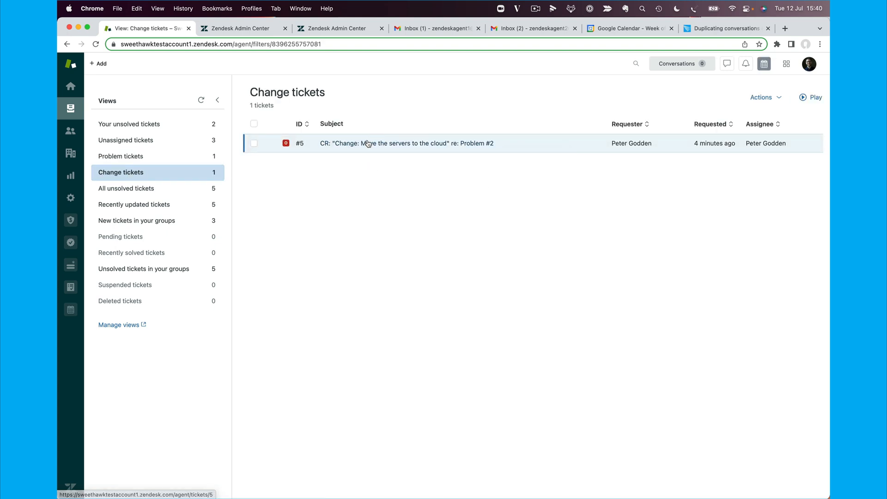
mouse_move(383, 143)
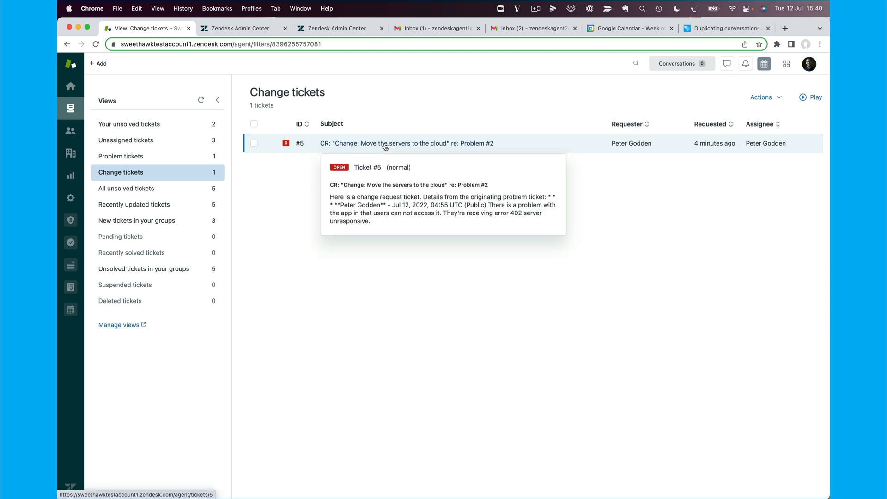
click(405, 143)
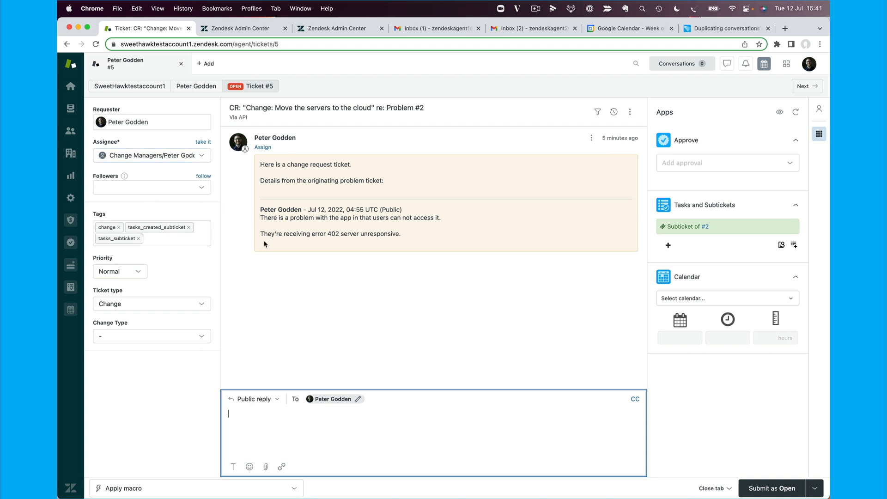
mouse_move(294, 246)
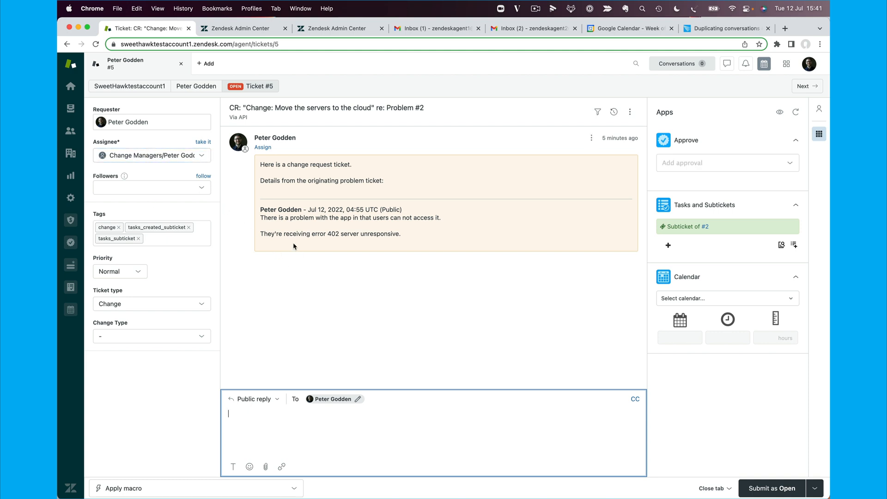
mouse_move(286, 231)
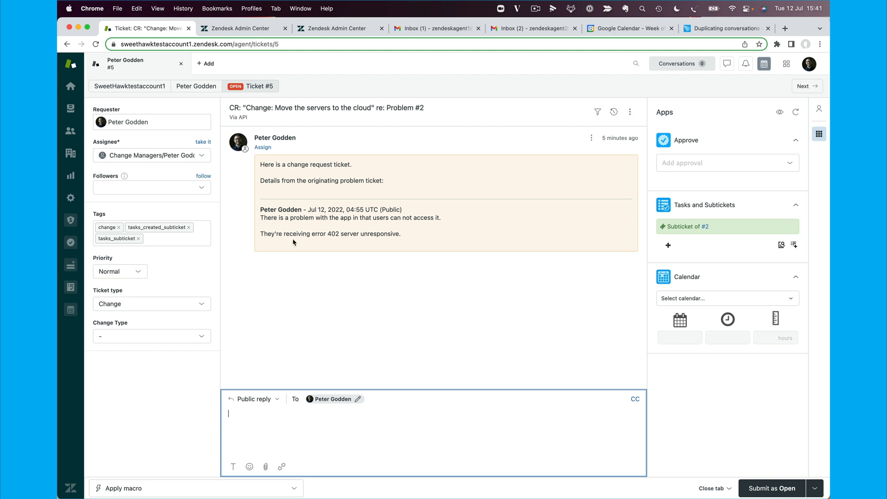
mouse_move(337, 266)
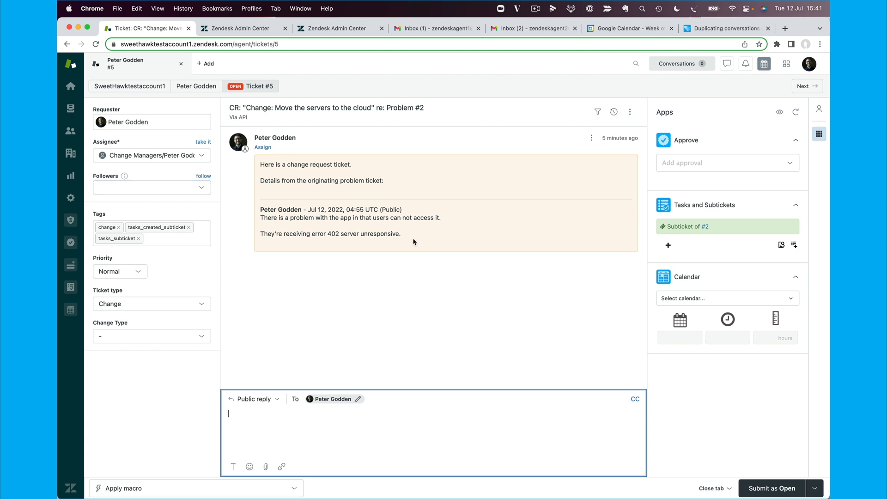
mouse_move(267, 278)
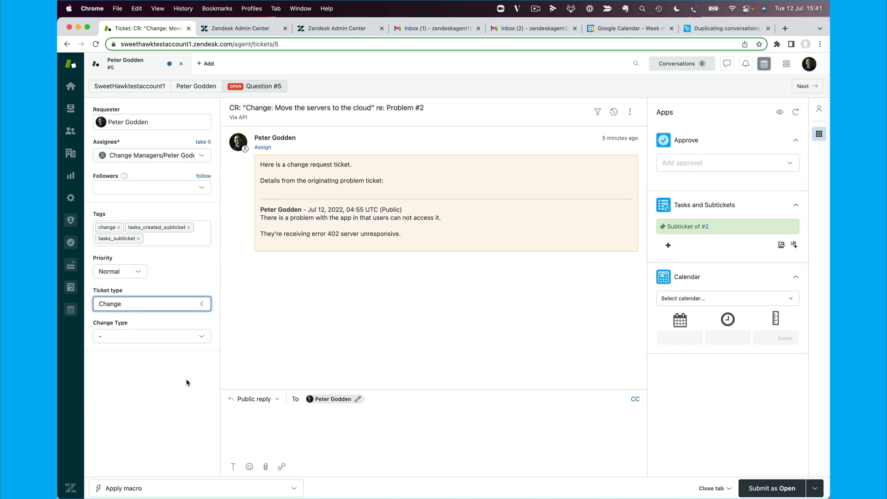
Step: Set Change Type Normal, Configuration item 'Servers' and Impact High on ticket #5
click(151, 335)
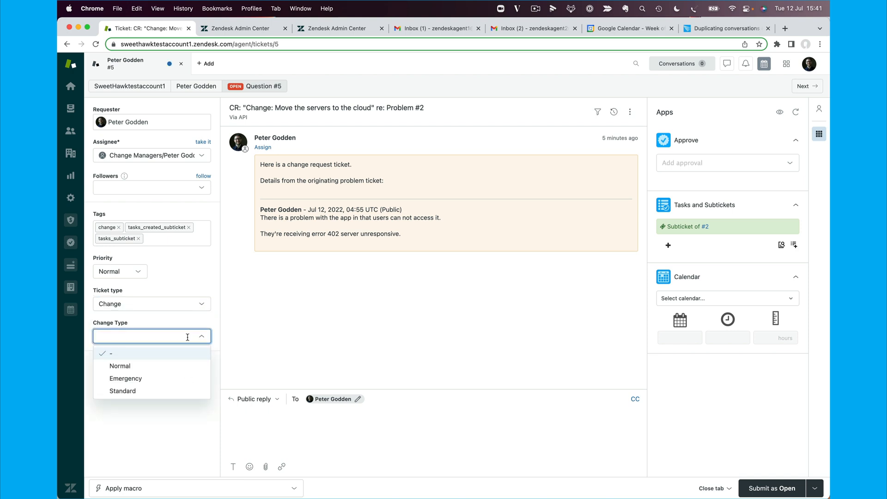
click(119, 366)
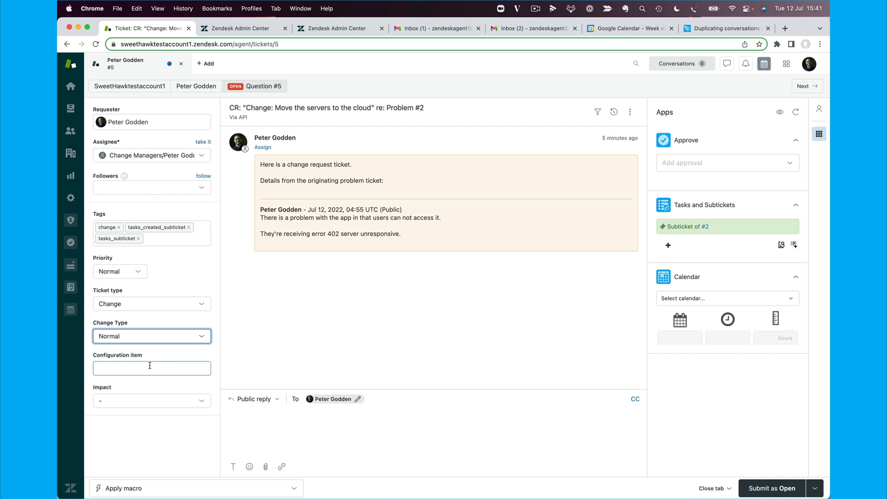
text(Server)
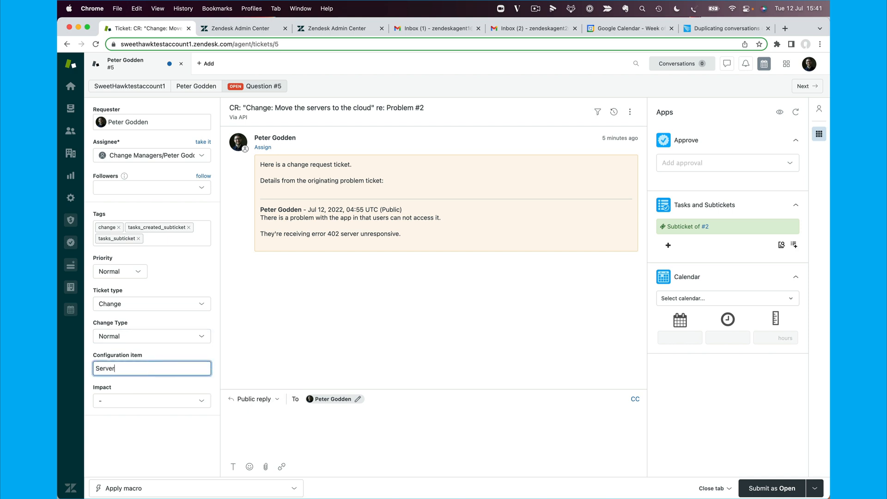
click(151, 400)
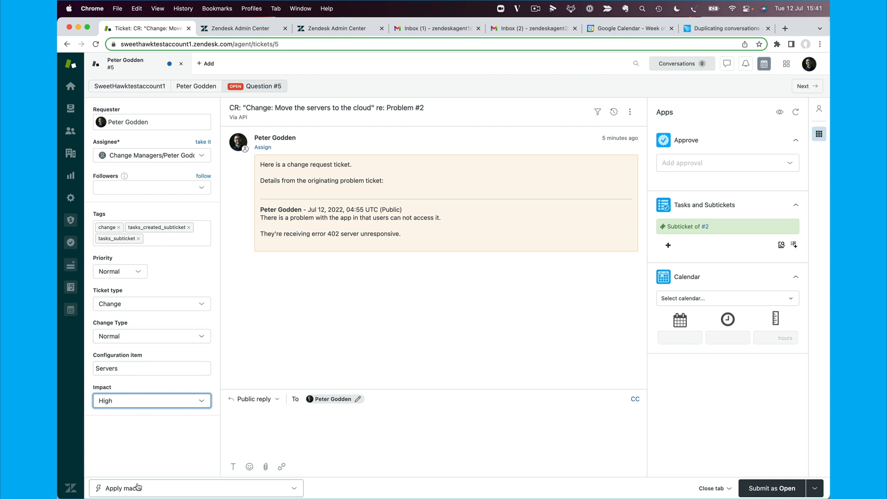
mouse_move(150, 428)
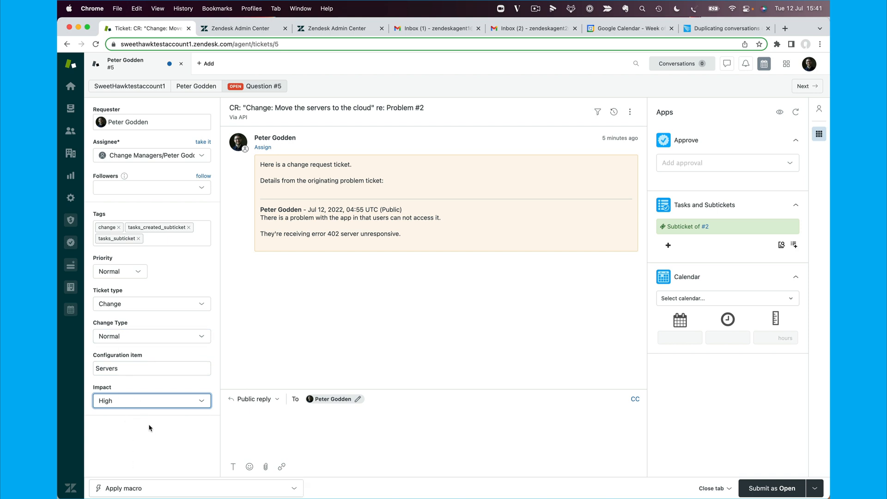
mouse_move(151, 438)
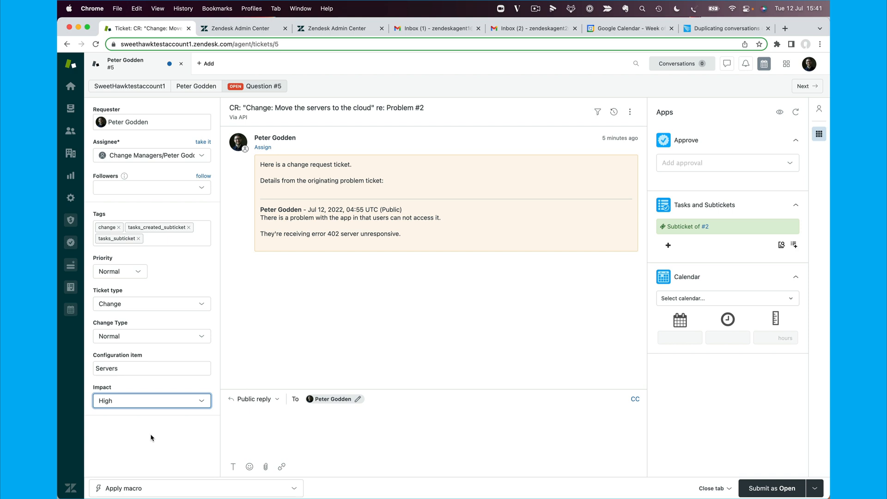
mouse_move(554, 149)
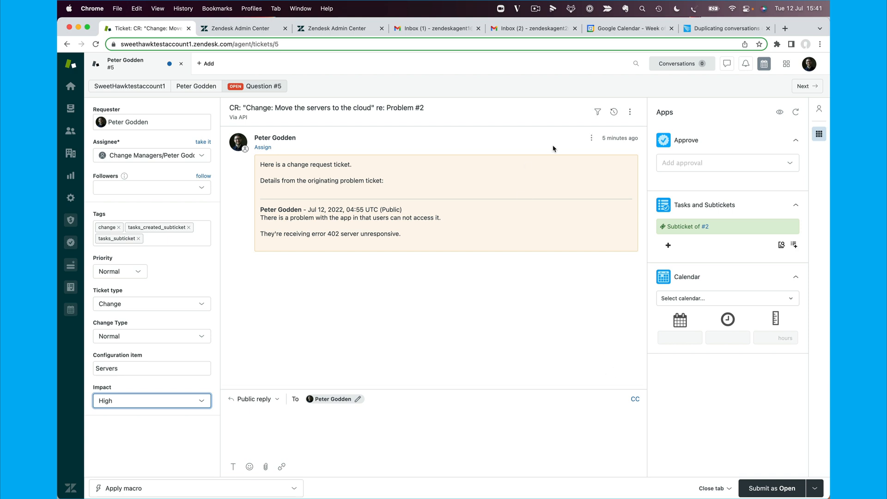
mouse_move(716, 171)
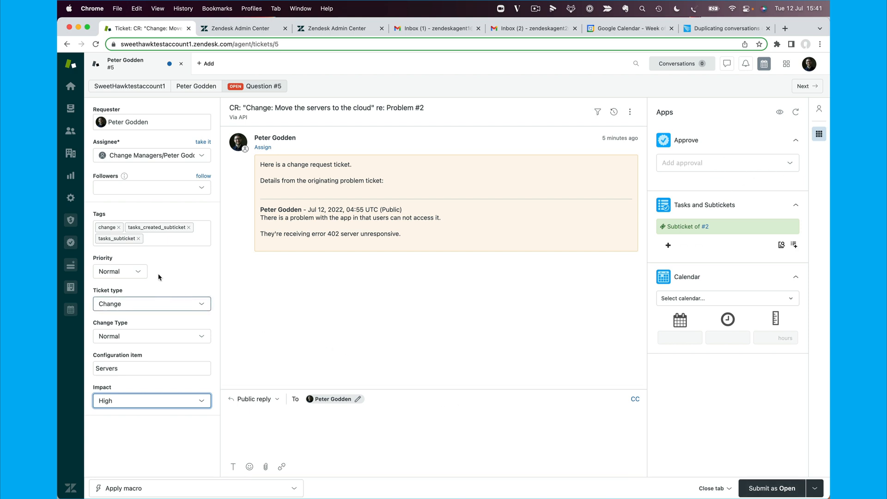
mouse_move(177, 293)
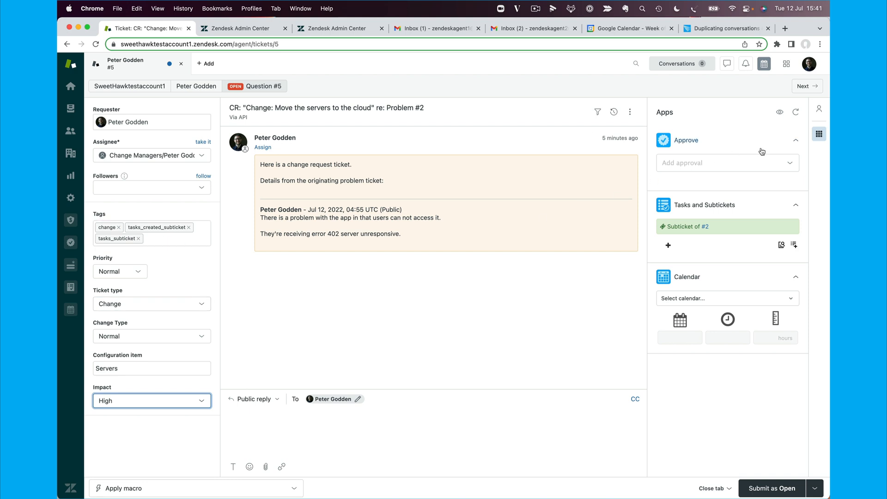
mouse_move(790, 162)
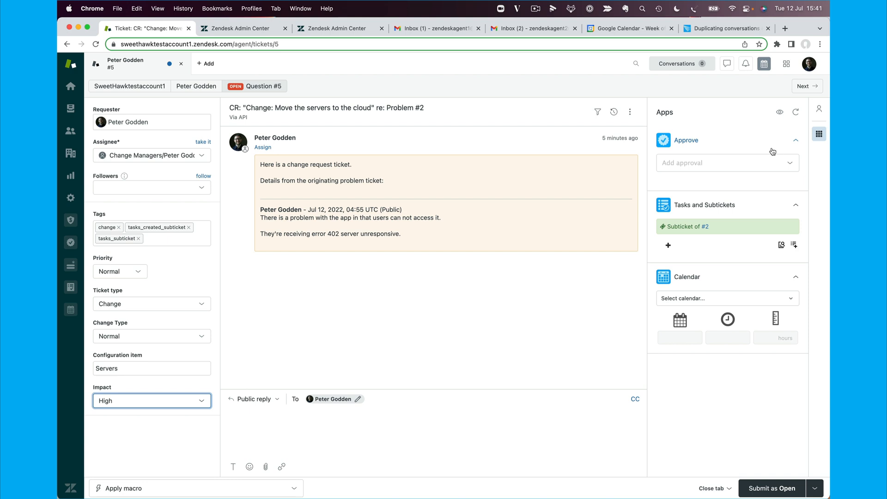
mouse_move(708, 158)
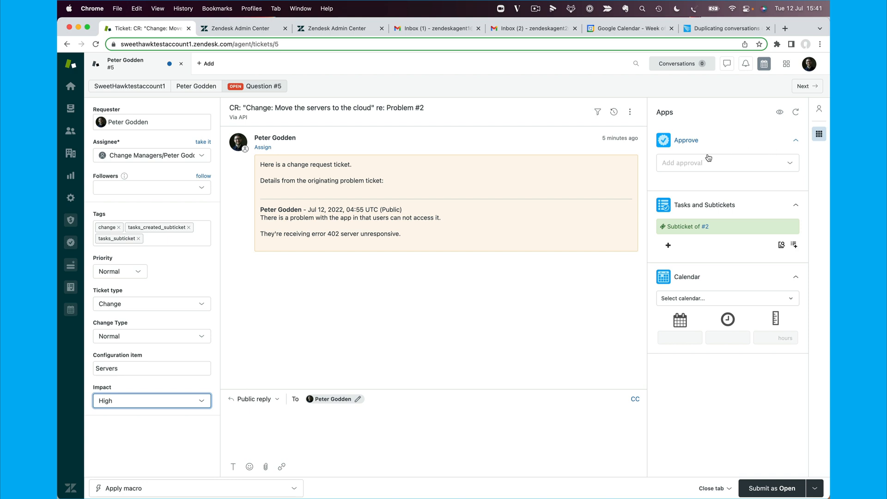
mouse_move(744, 168)
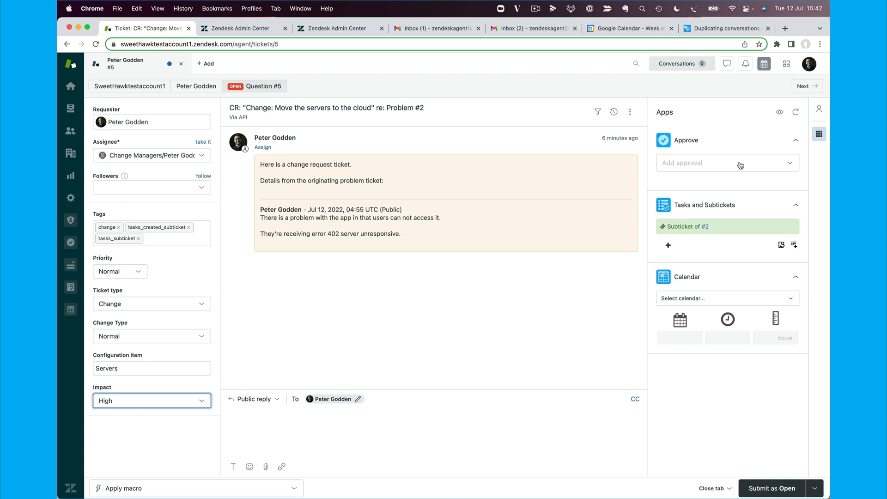
click(727, 163)
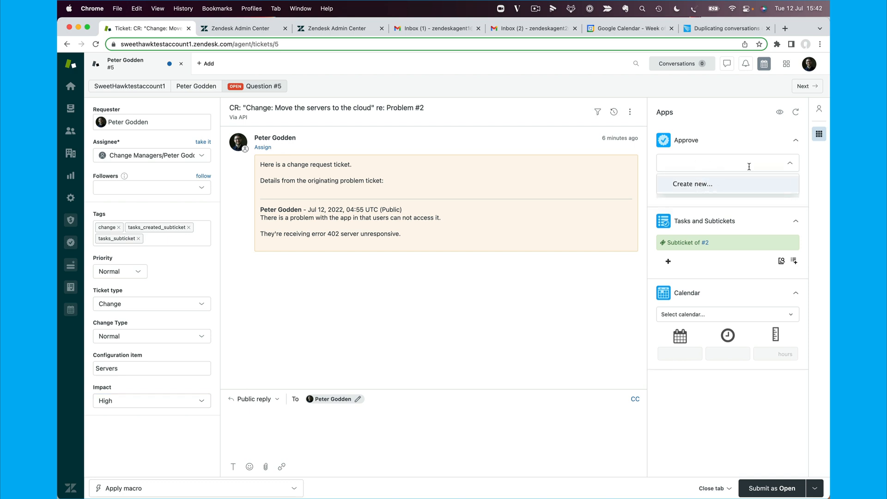
click(788, 162)
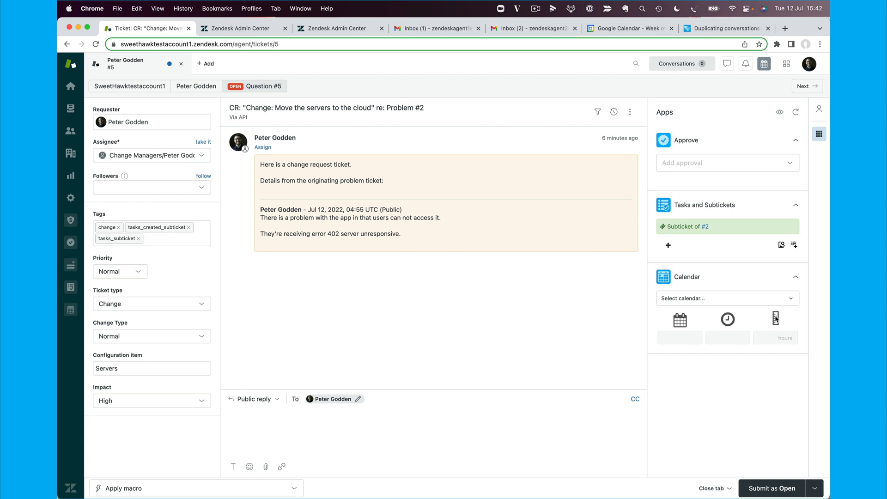
mouse_move(712, 291)
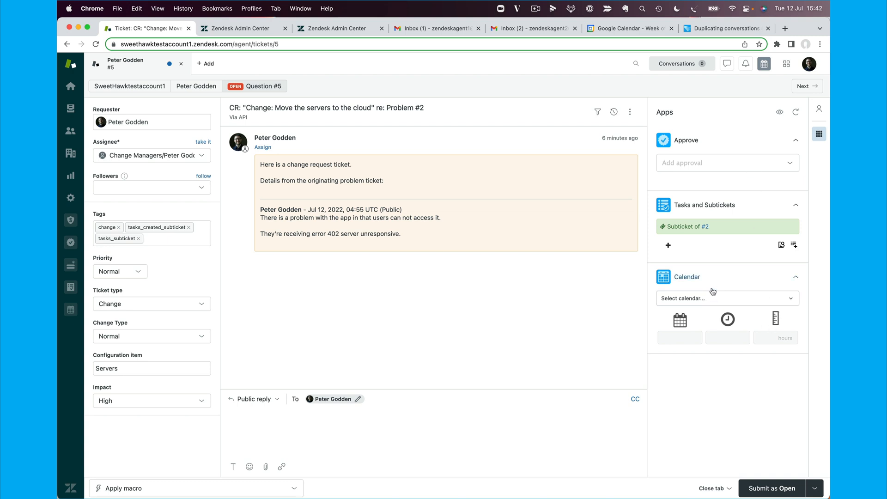
mouse_move(714, 273)
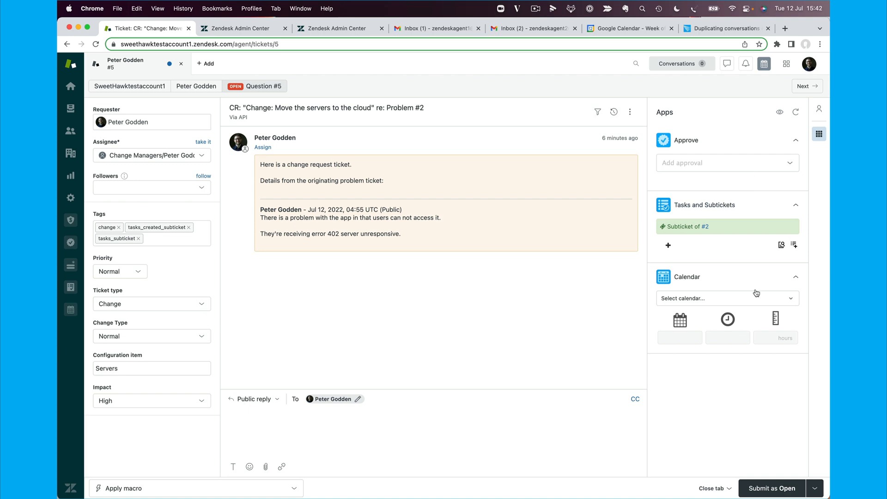
mouse_move(771, 488)
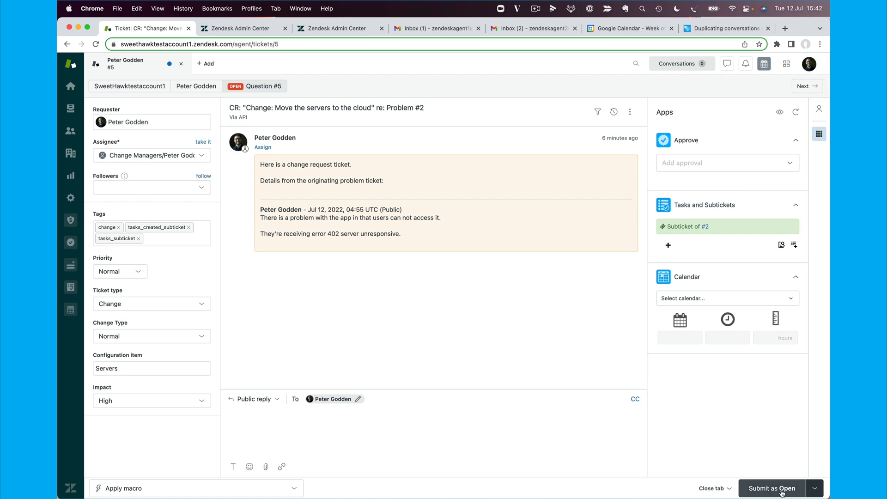